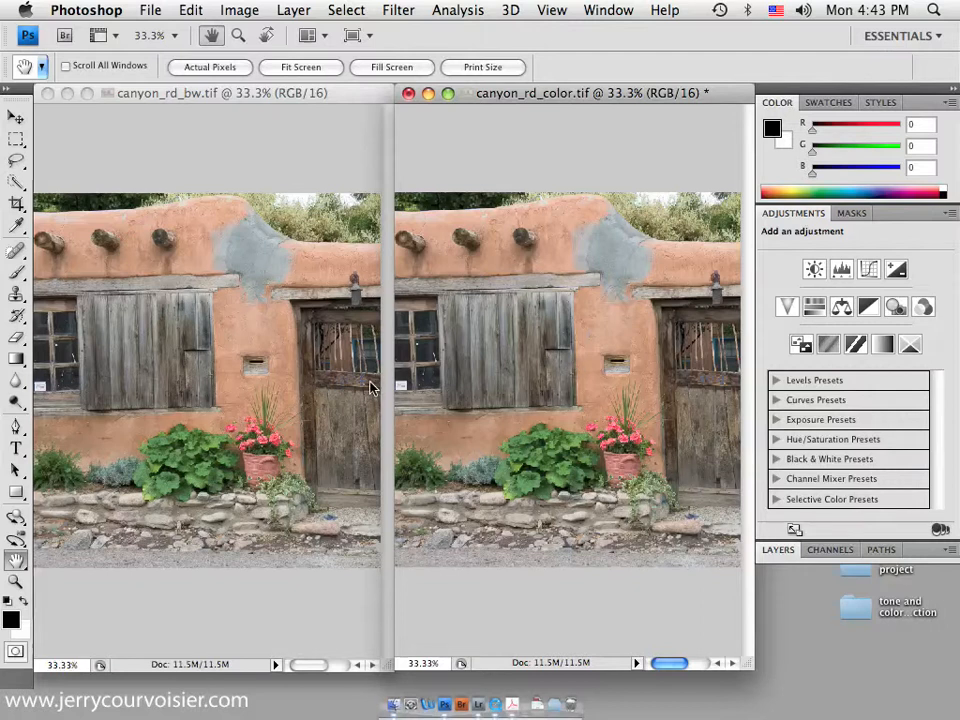
pyautogui.moveTo(230, 124)
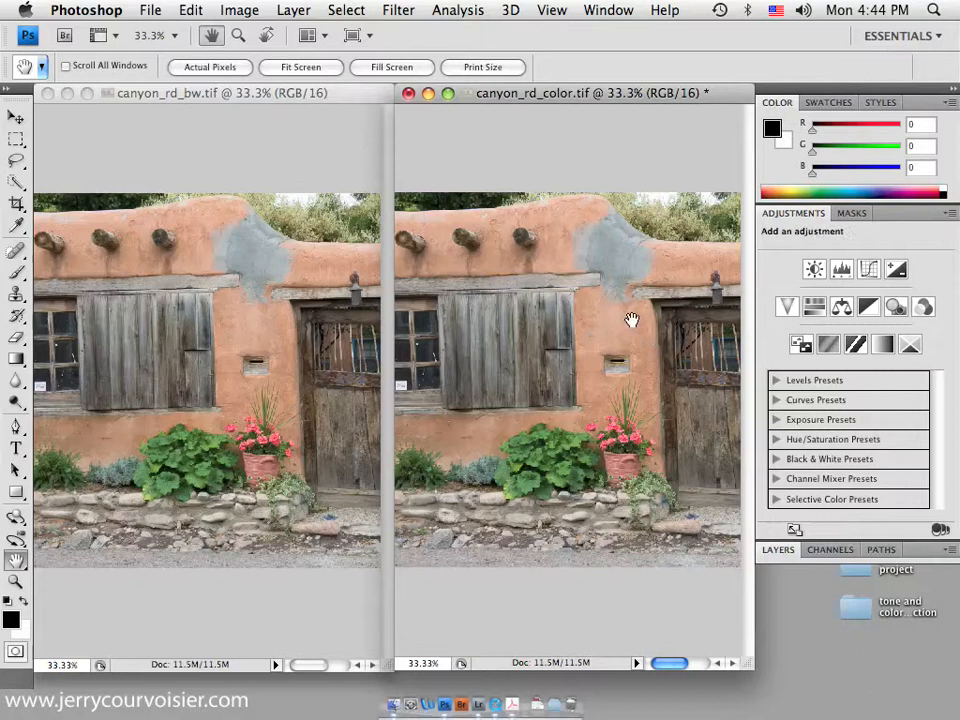
pyautogui.moveTo(444, 170)
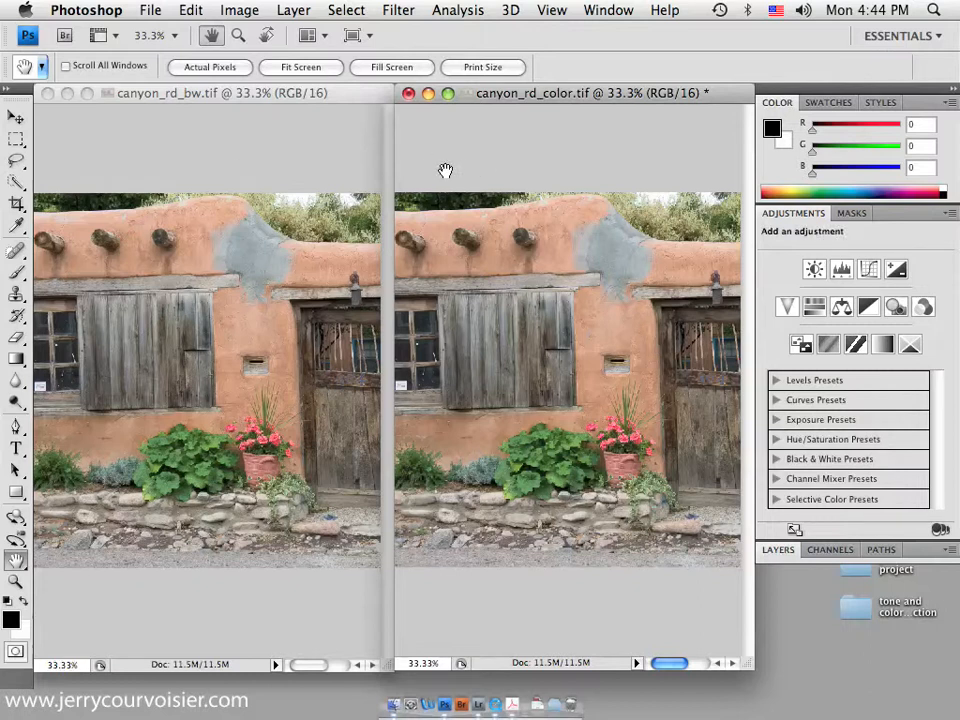
pyautogui.moveTo(116, 330)
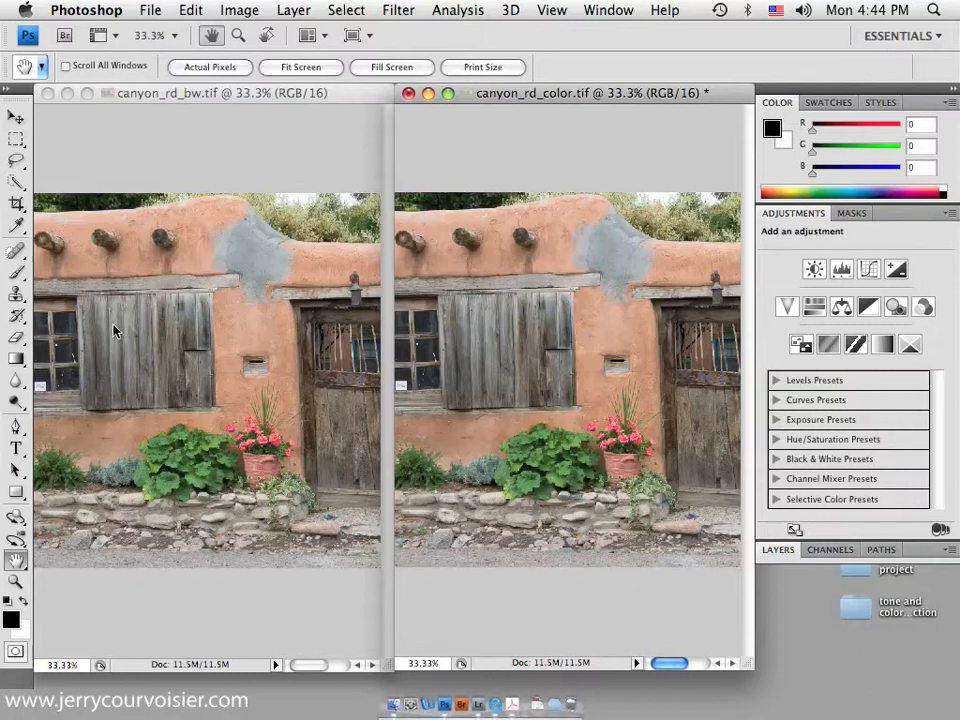
pyautogui.moveTo(604, 288)
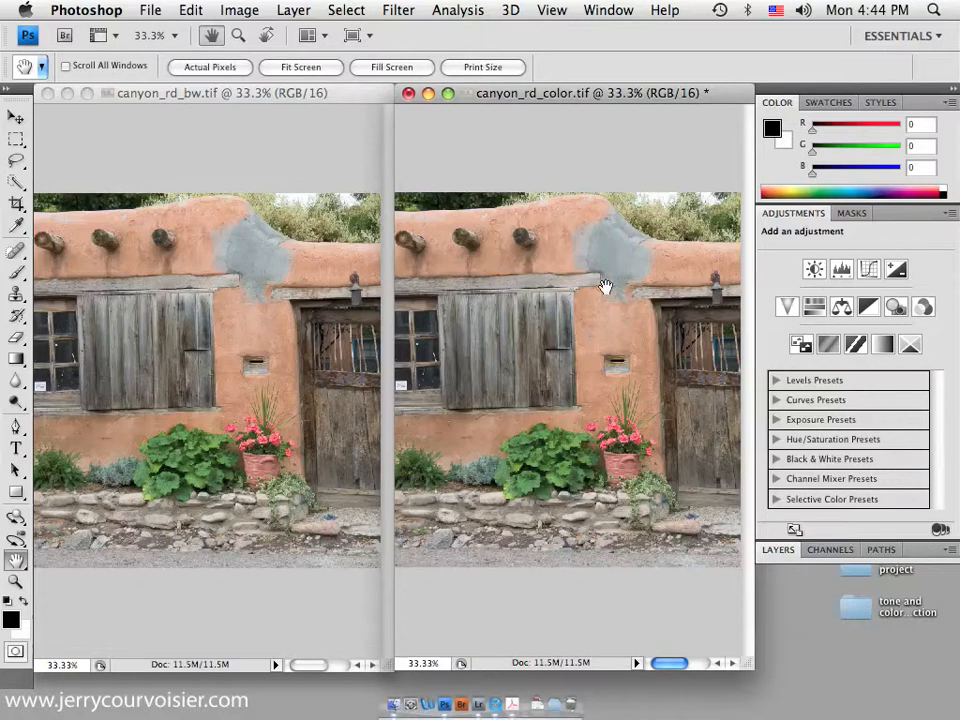
pyautogui.moveTo(554, 252)
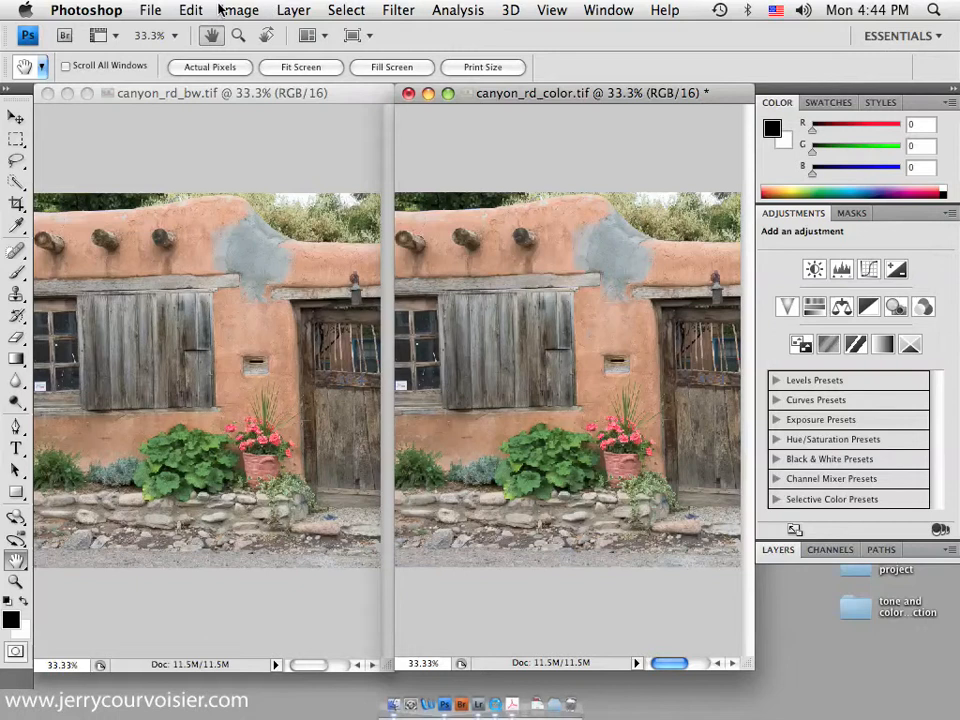
# - Add a default Channel Mixer adjustment layer to canyon_rd_color.tif, leaving the mode unconverted
pyautogui.click(240, 10)
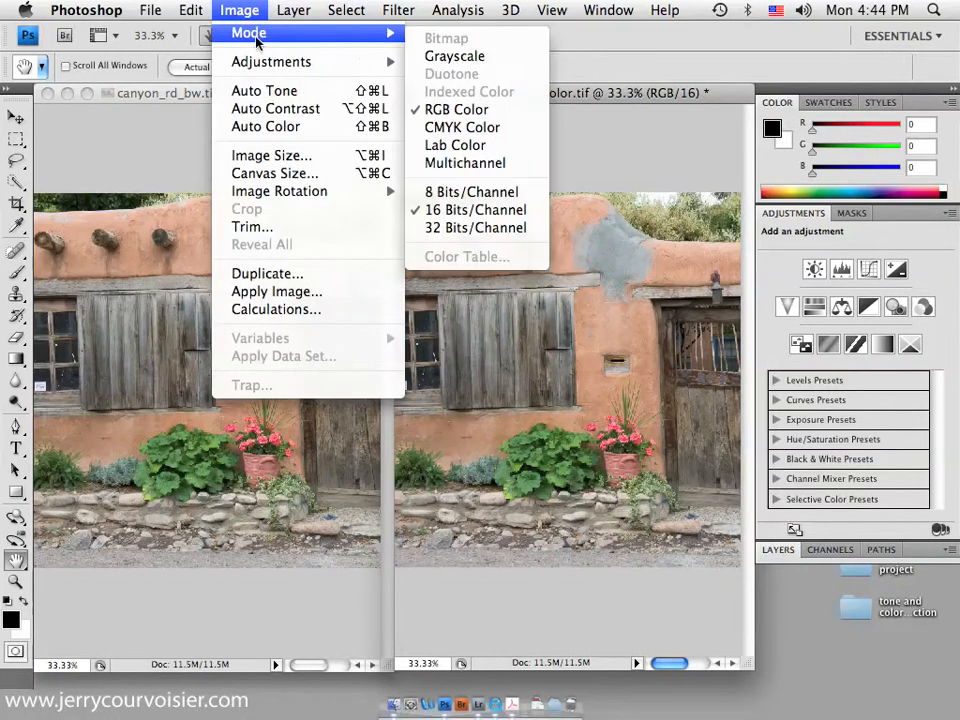
pyautogui.moveTo(454, 56)
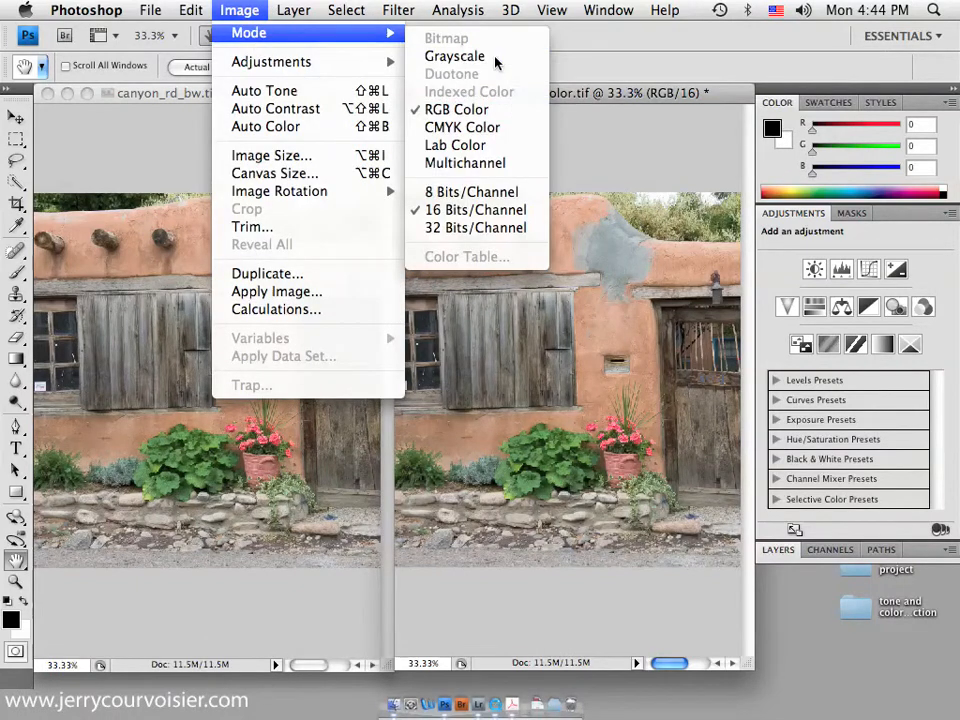
pyautogui.click(454, 56)
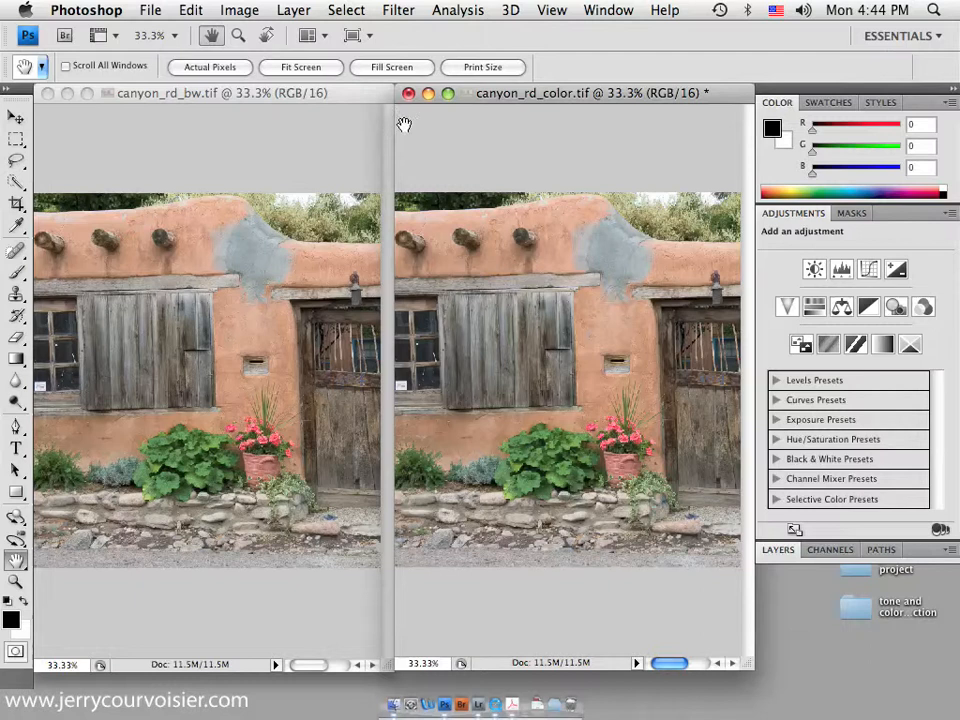
pyautogui.click(840, 306)
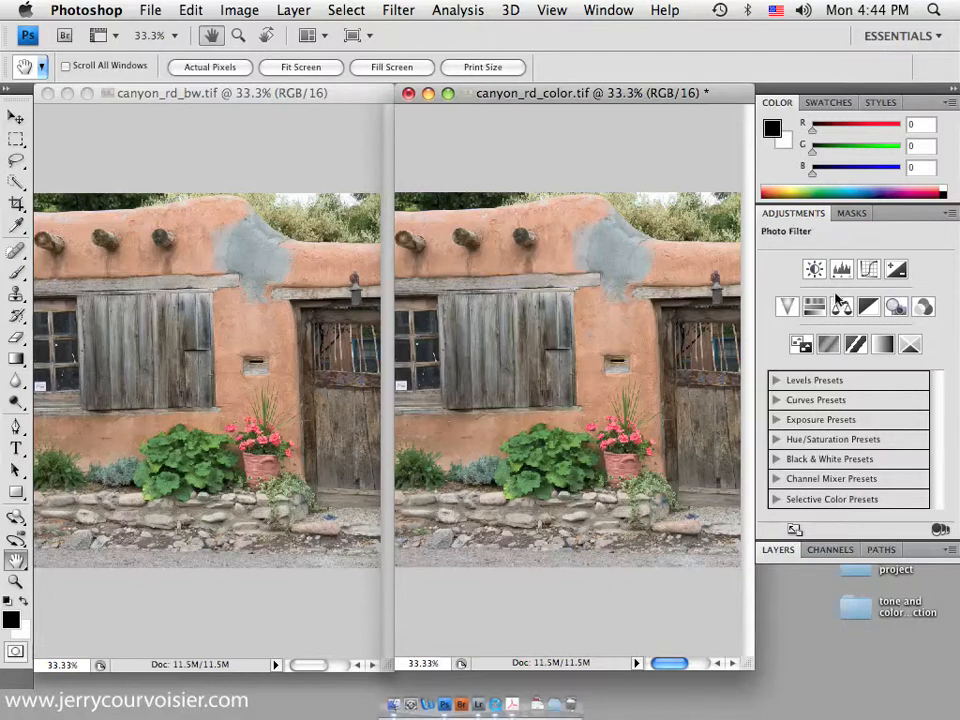
pyautogui.click(924, 308)
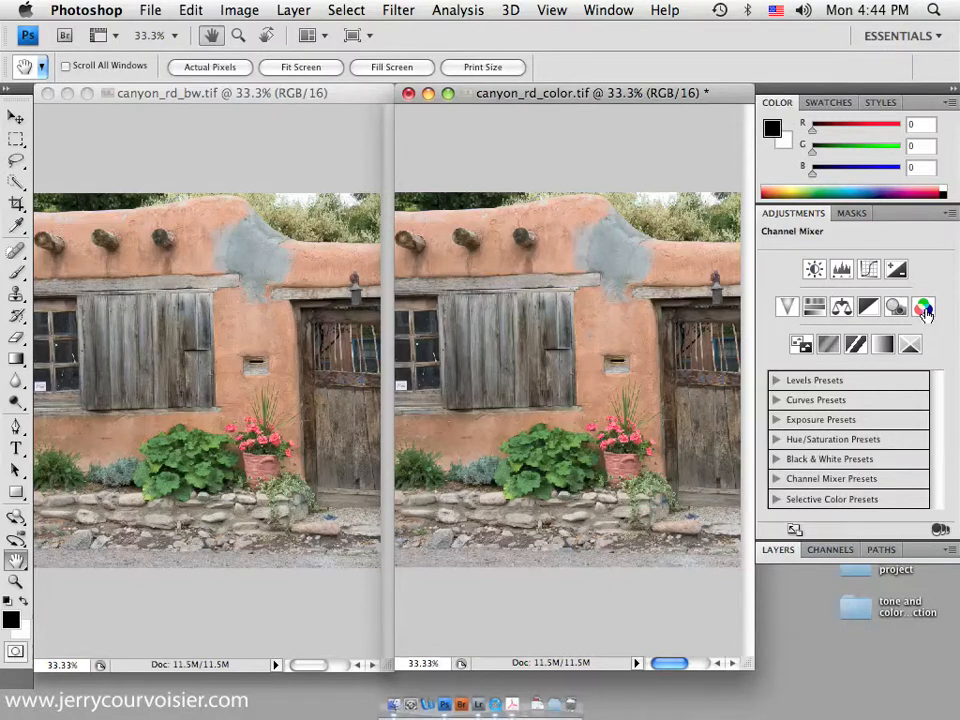
pyautogui.click(924, 308)
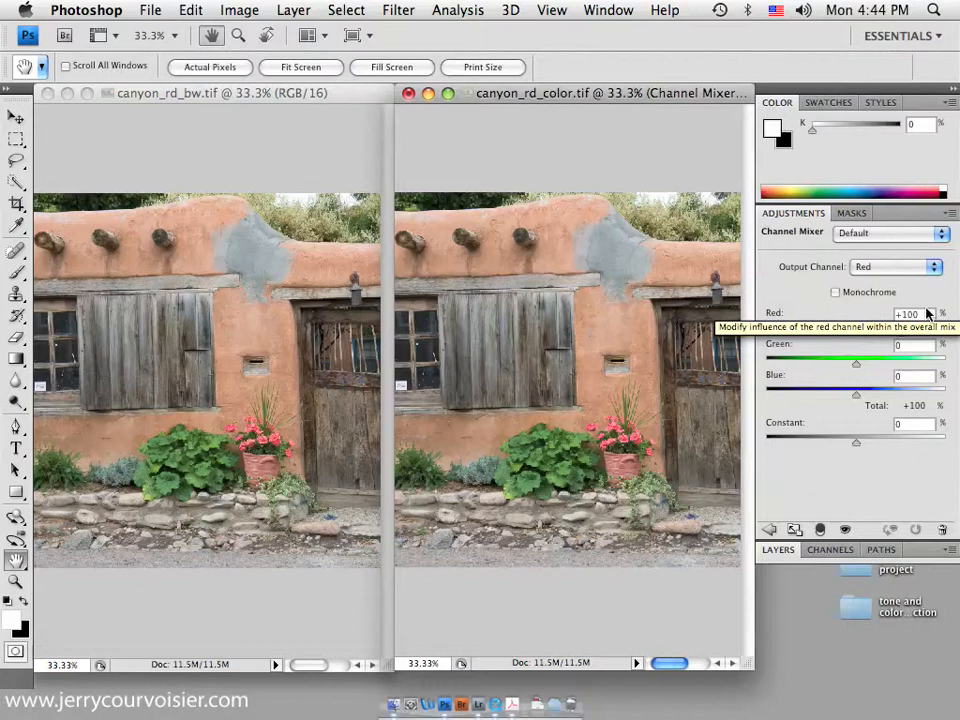
pyautogui.moveTo(732, 344)
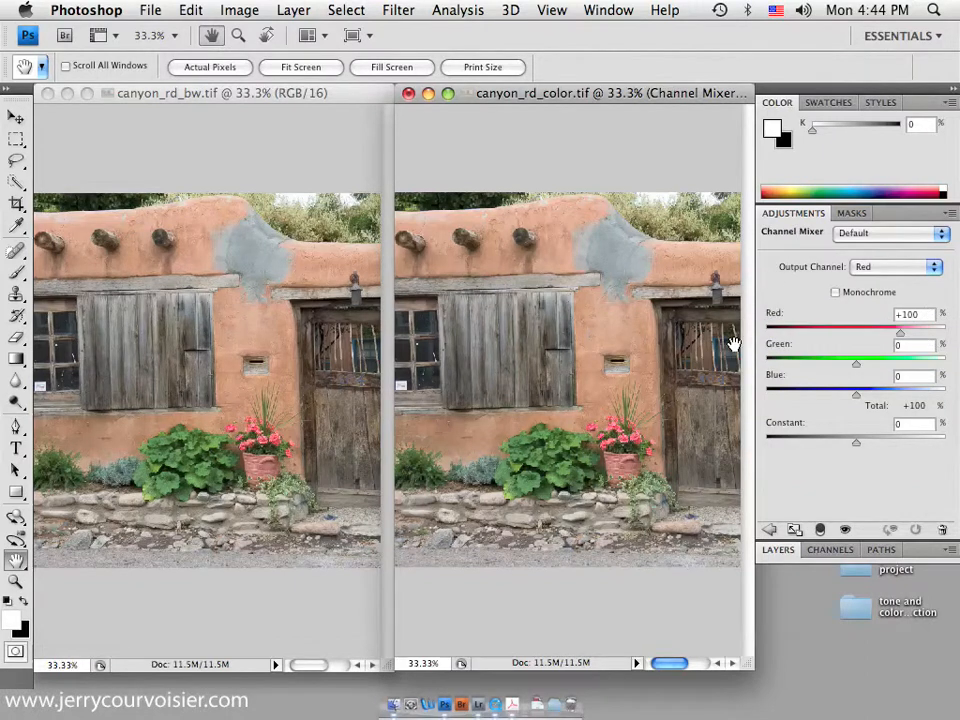
pyautogui.moveTo(780, 264)
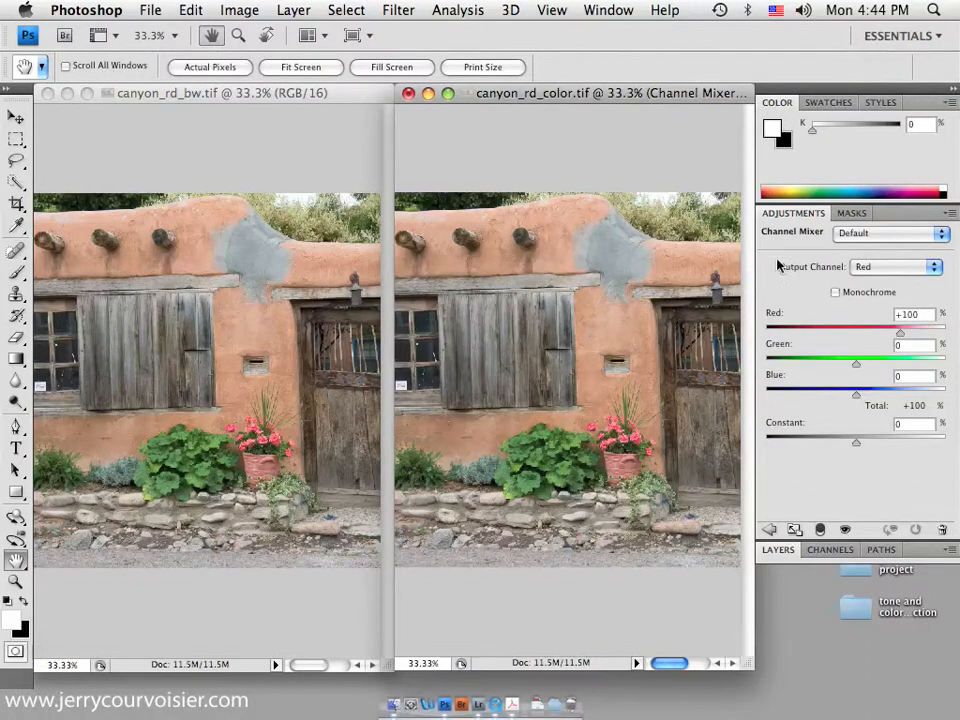
pyautogui.moveTo(836, 298)
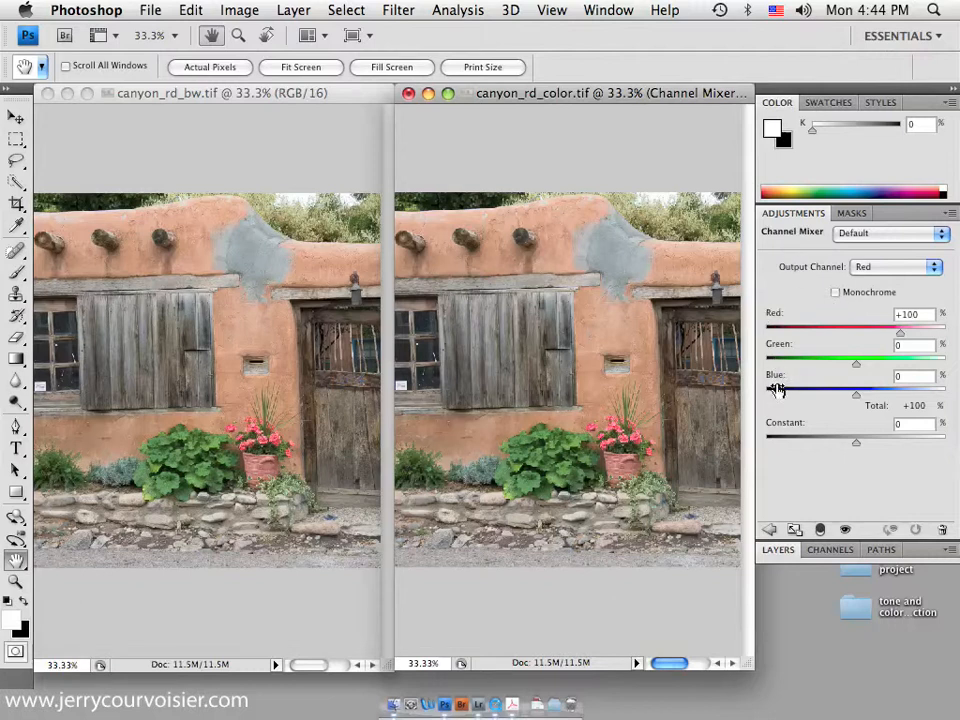
pyautogui.moveTo(836, 344)
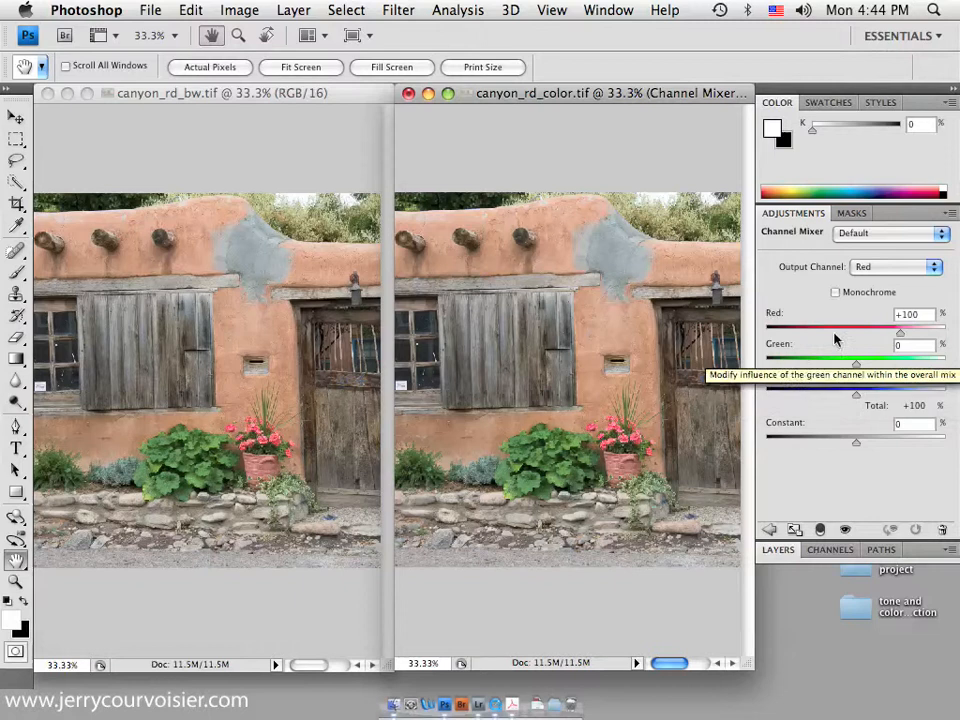
pyautogui.moveTo(784, 278)
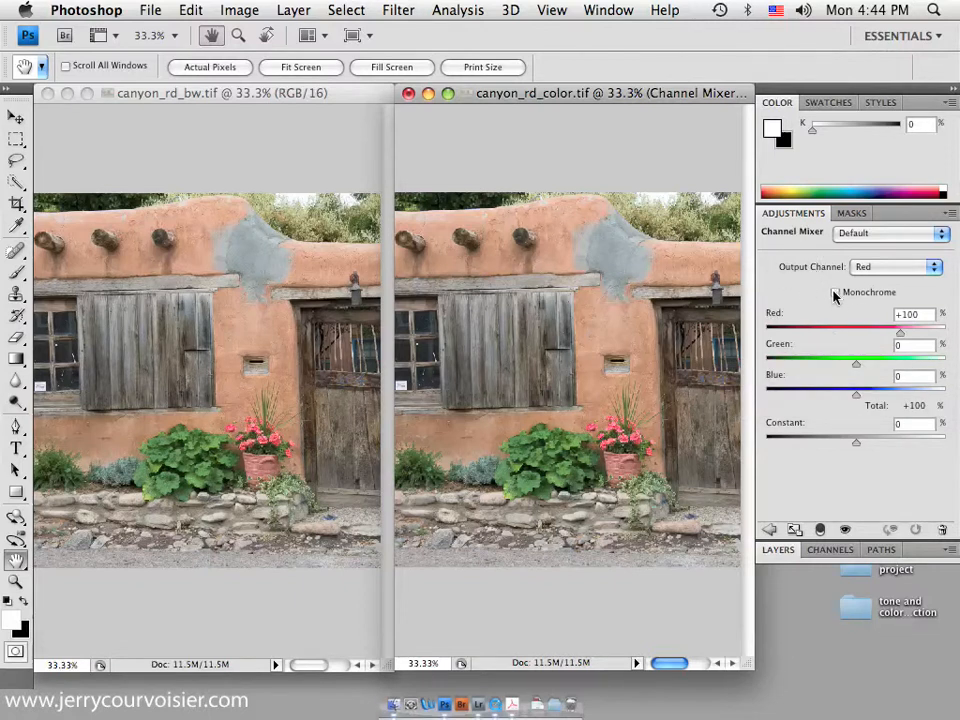
# - Enable Monochrome and mix Red +39, Green +41, Blue +14 for the grey image
pyautogui.click(836, 292)
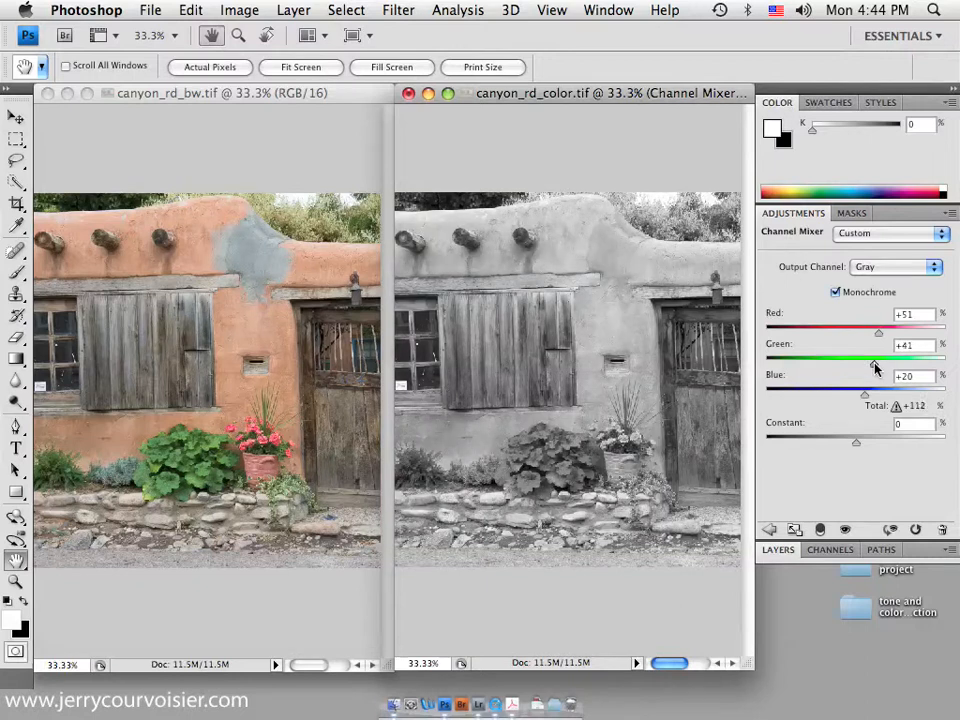
pyautogui.moveTo(862, 394); pyautogui.dragTo(856, 394)
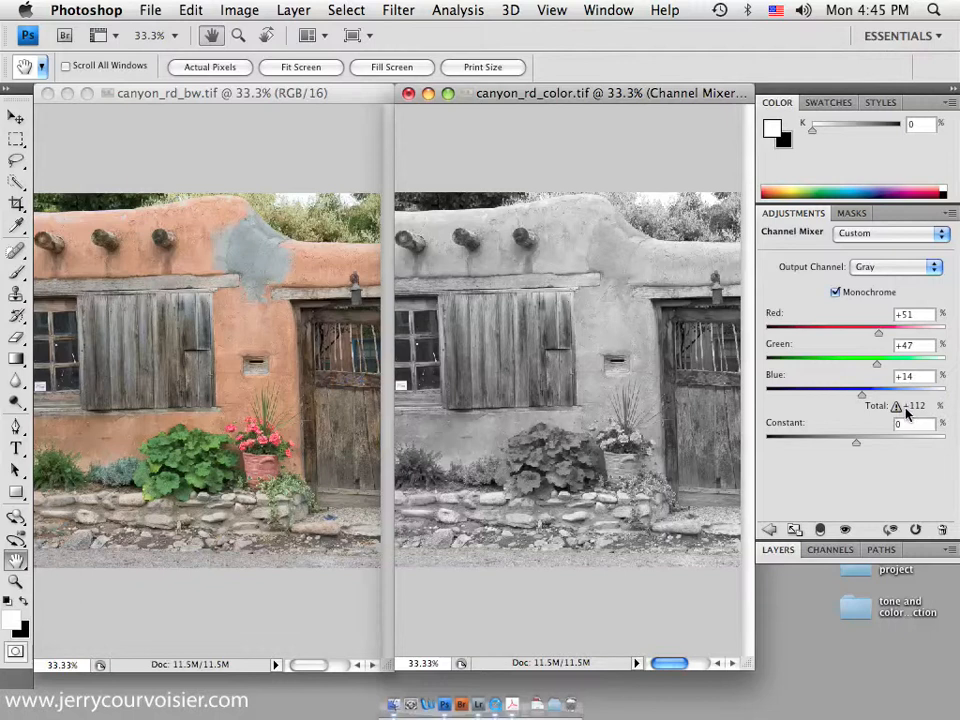
pyautogui.moveTo(896, 406)
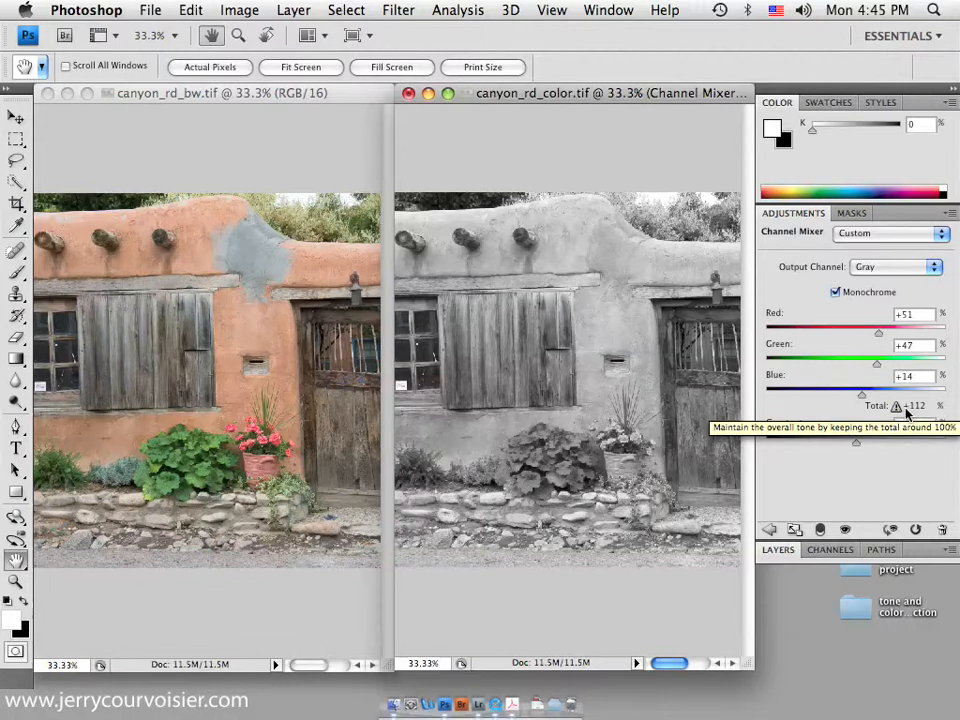
pyautogui.moveTo(884, 354)
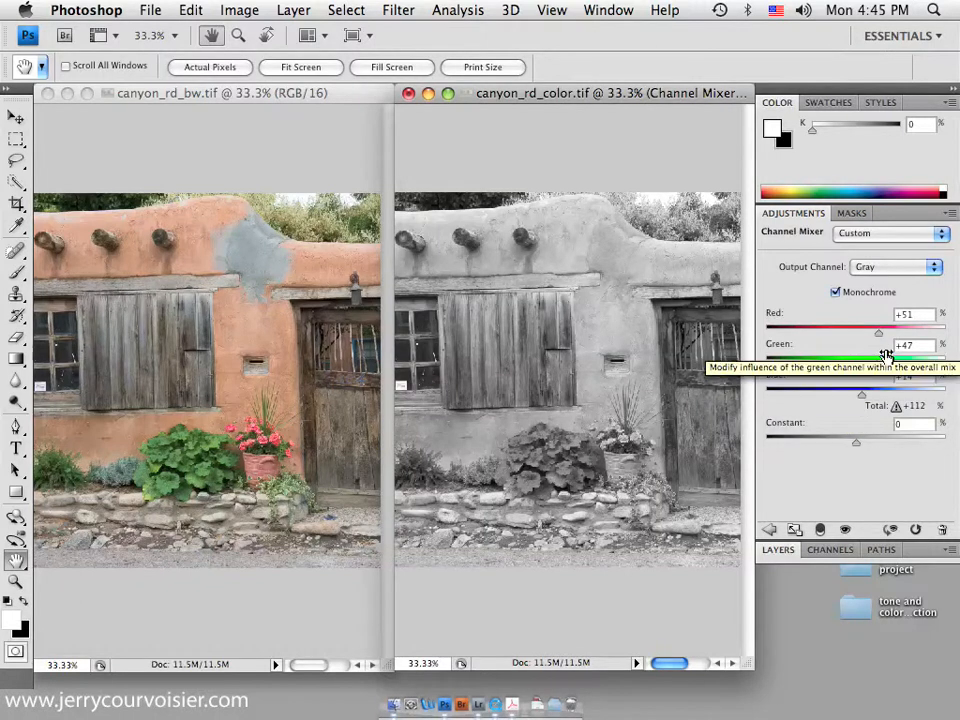
pyautogui.moveTo(878, 332); pyautogui.dragTo(870, 332)
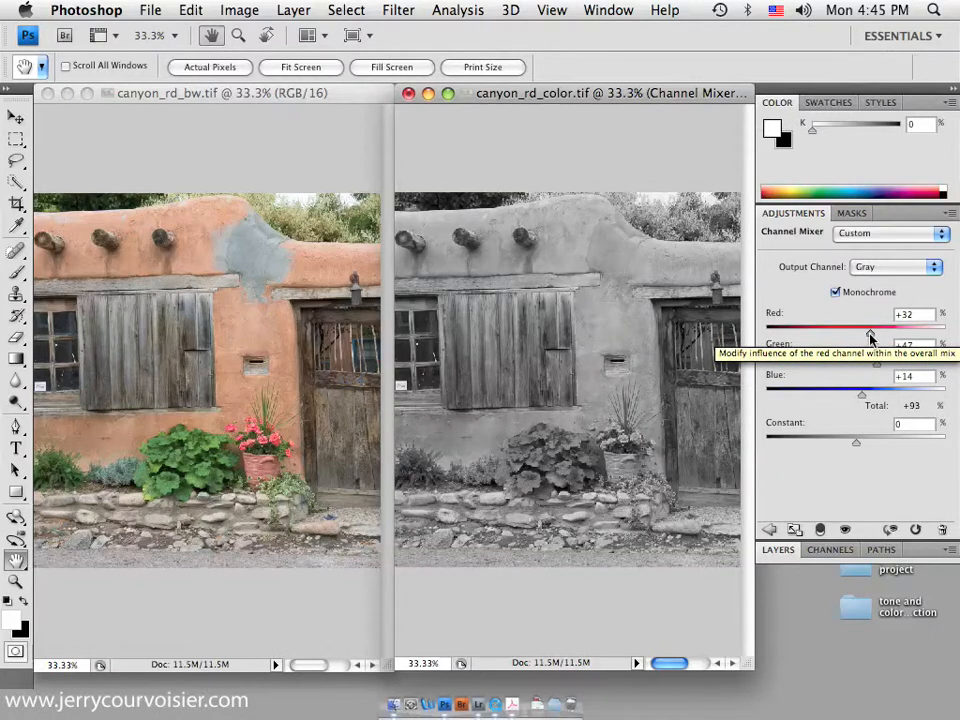
pyautogui.moveTo(856, 328); pyautogui.dragTo(876, 328)
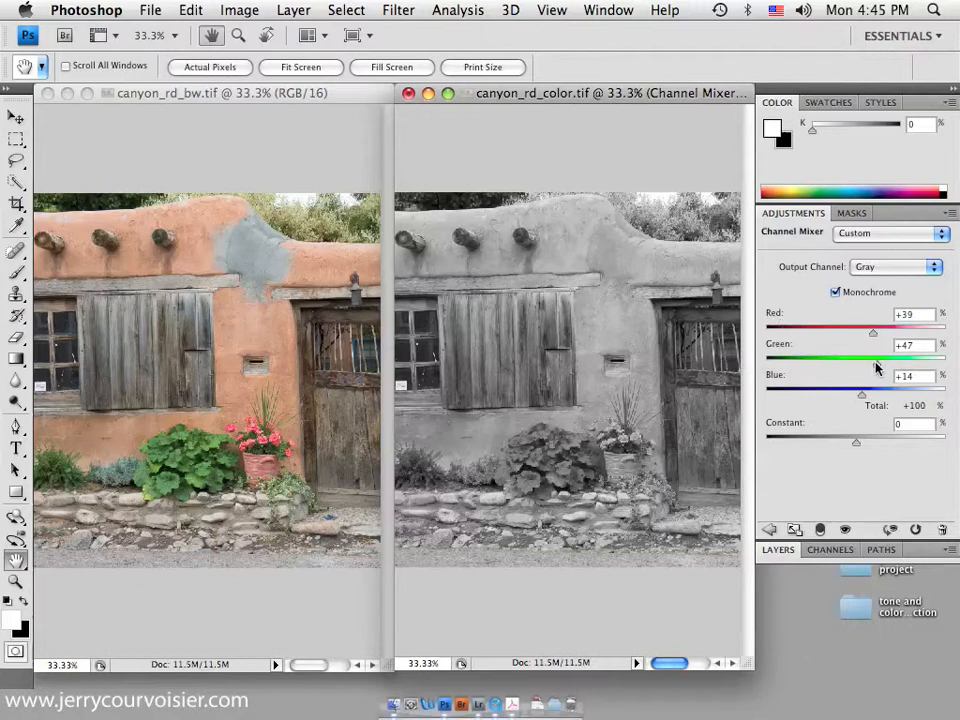
pyautogui.moveTo(872, 358); pyautogui.dragTo(890, 358)
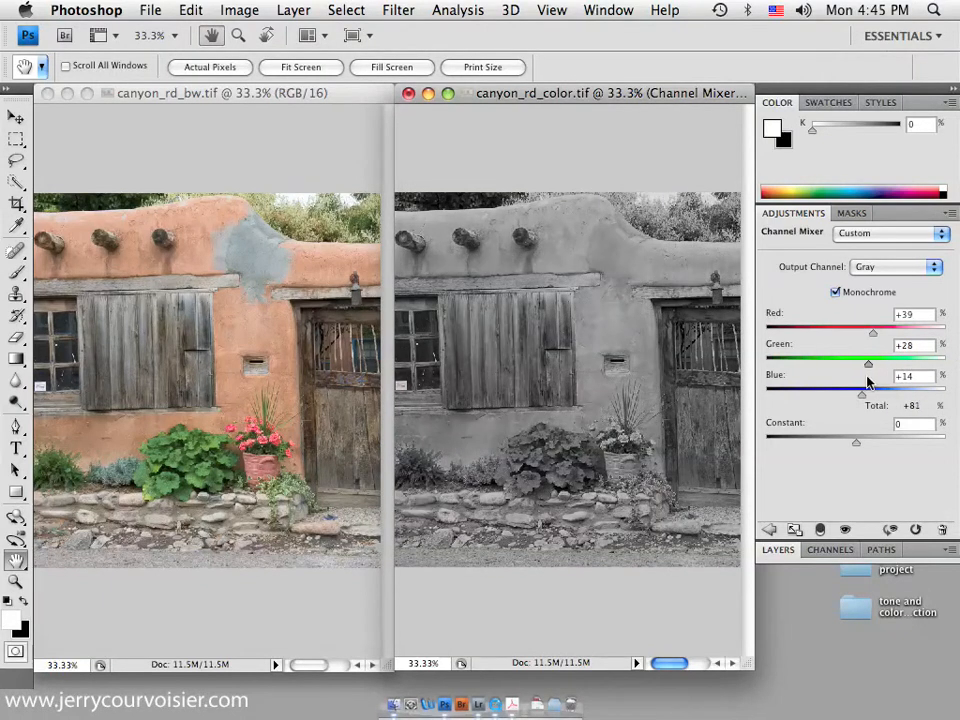
pyautogui.moveTo(868, 362); pyautogui.dragTo(874, 362)
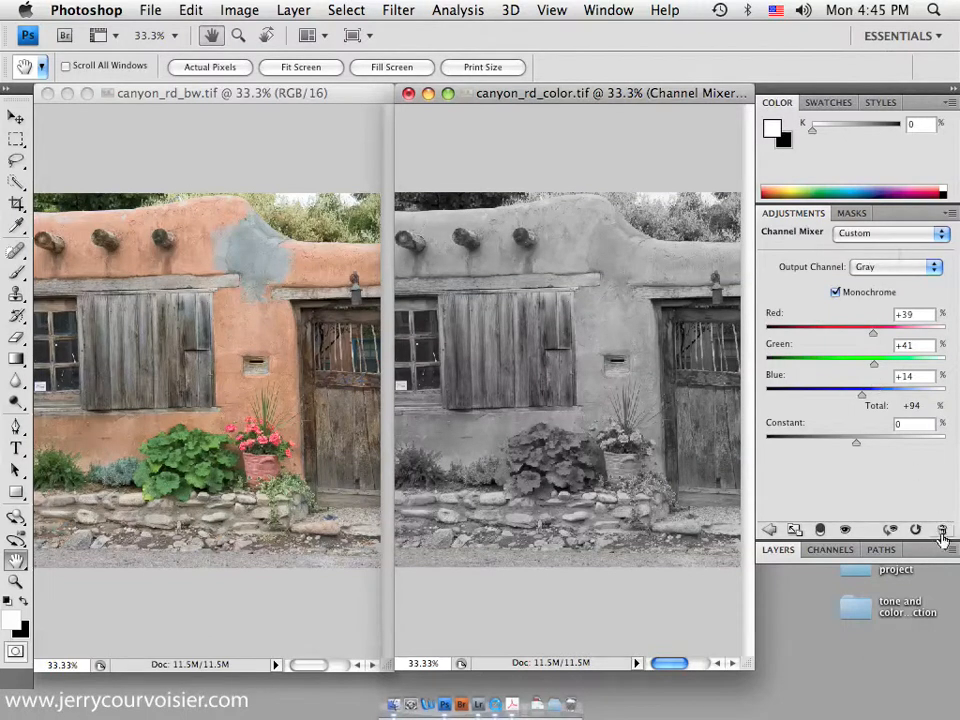
pyautogui.click(888, 232)
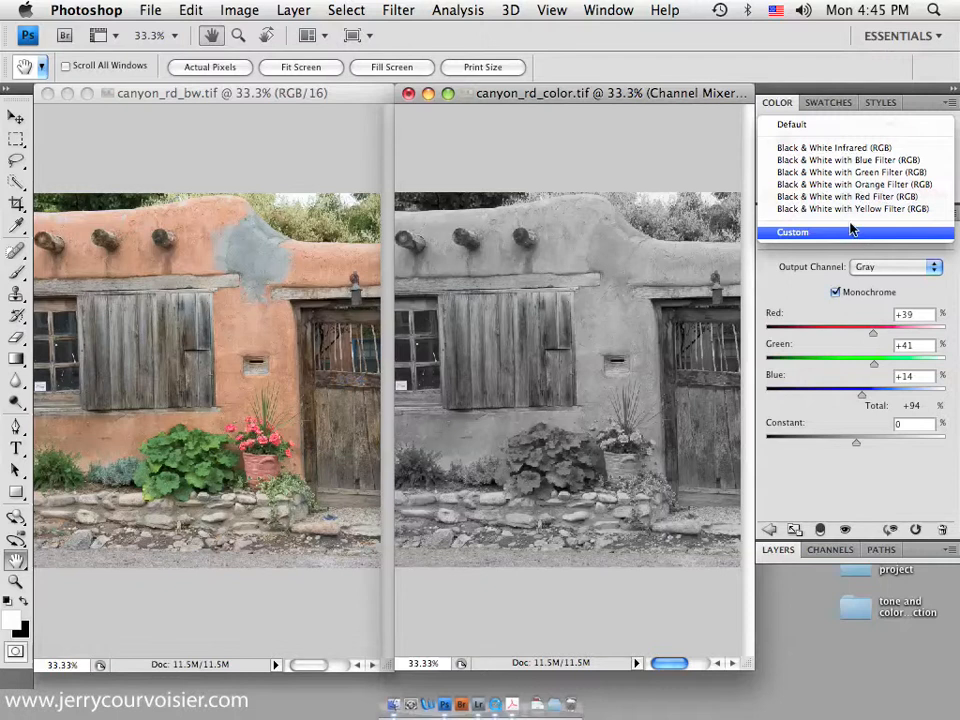
pyautogui.moveTo(816, 288)
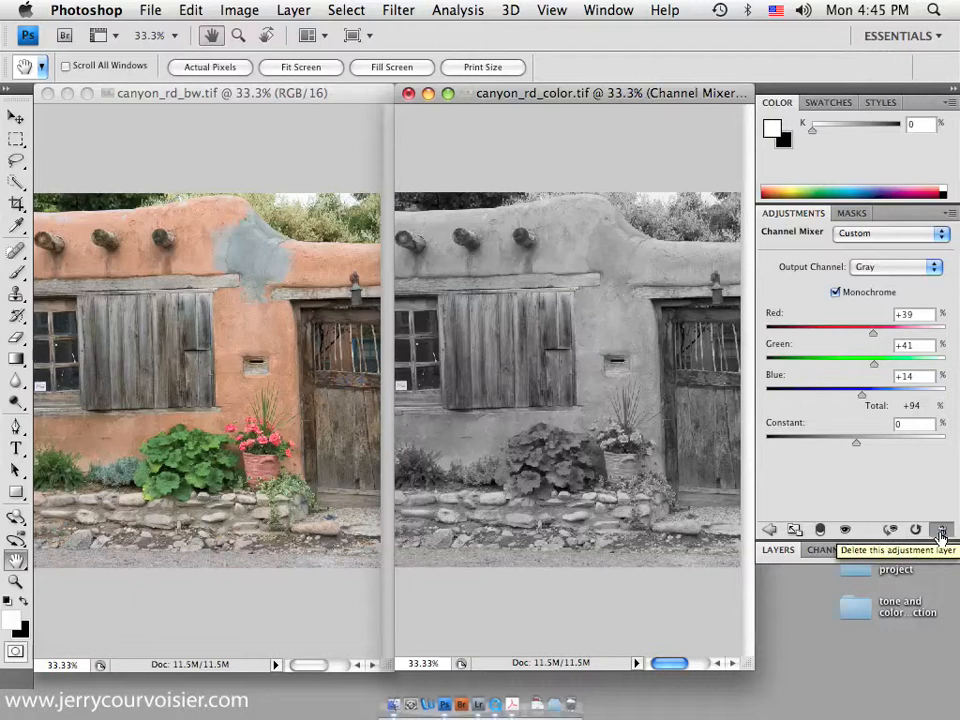
pyautogui.click(940, 530)
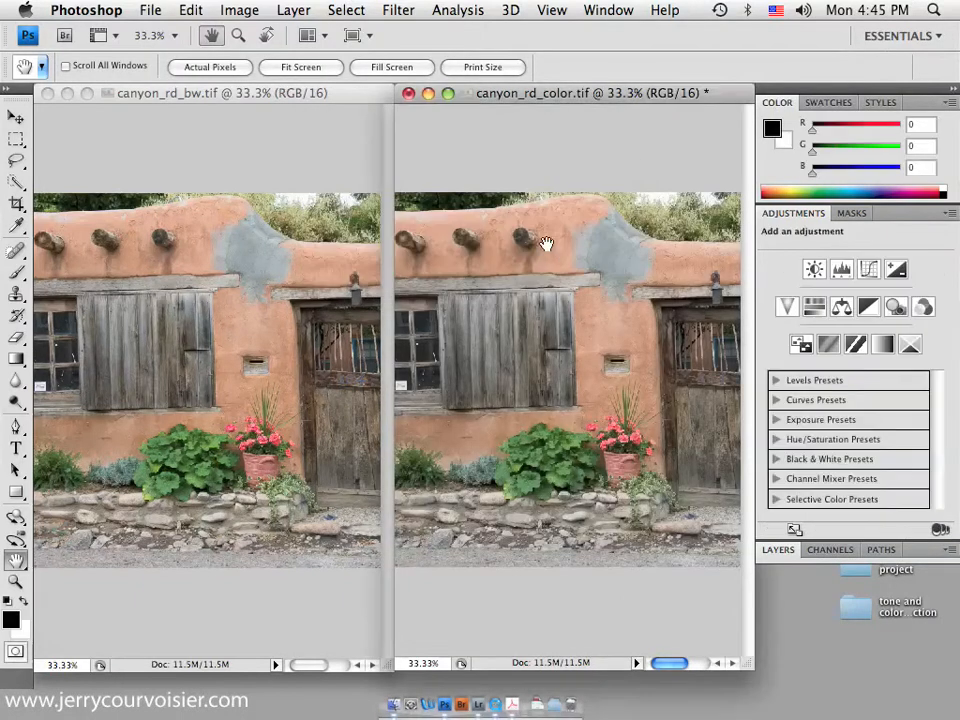
# - Add a Black & White adjustment layer with the Default preset to canyon_rd_color
pyautogui.click(868, 308)
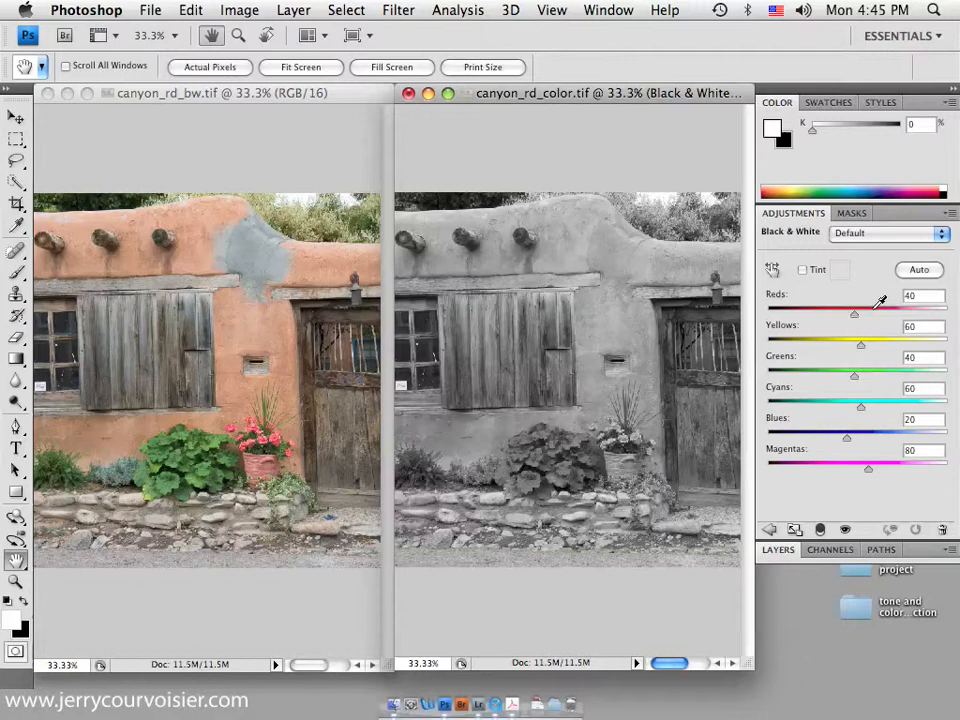
pyautogui.moveTo(270, 350)
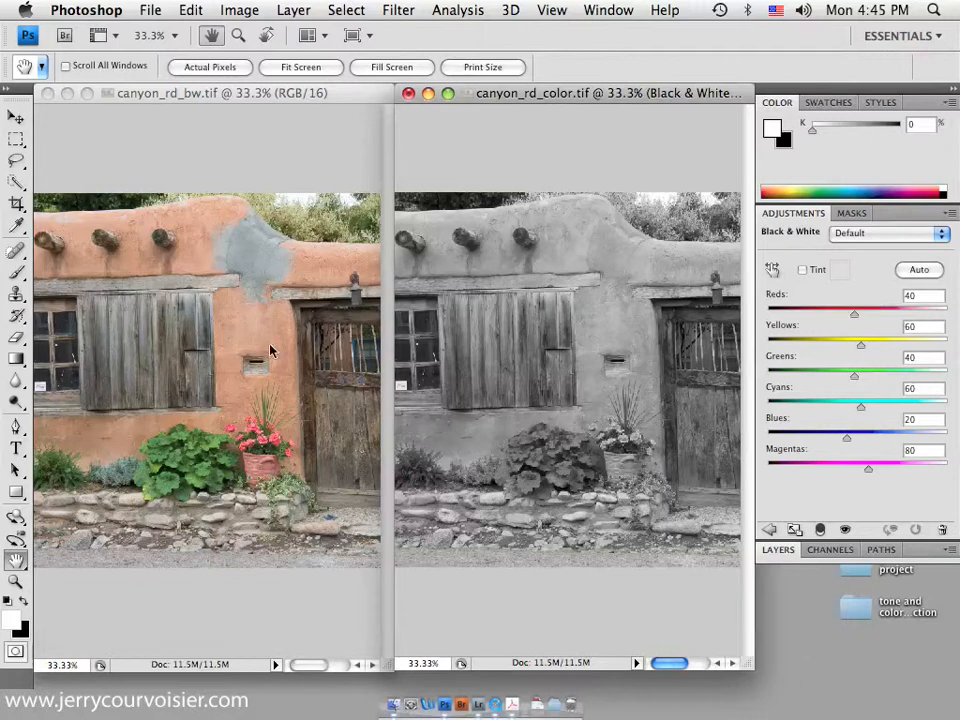
pyautogui.moveTo(220, 364)
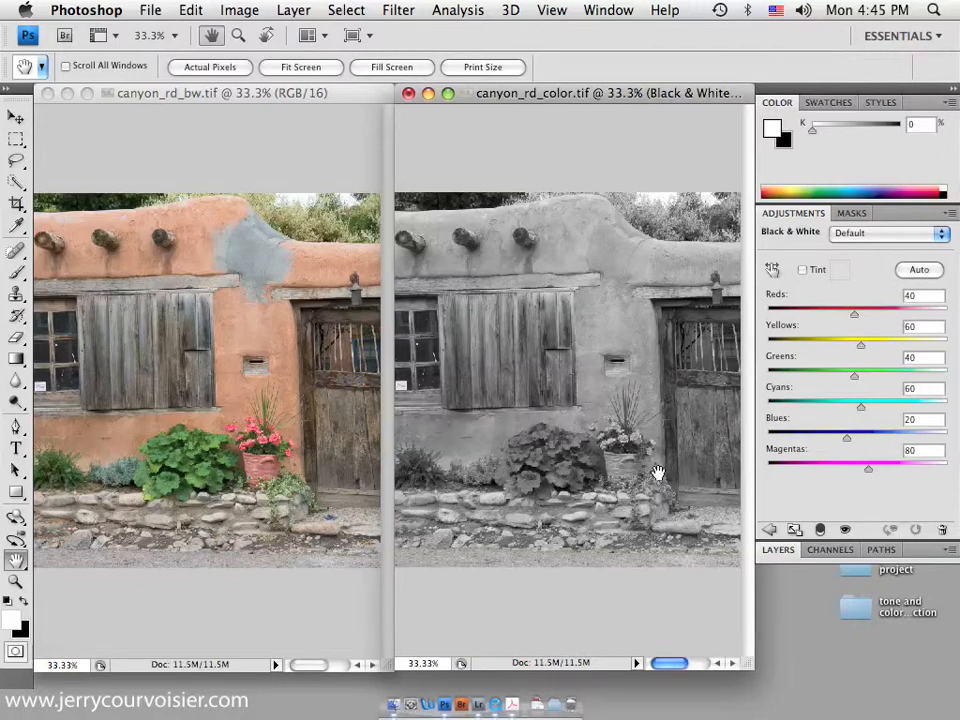
# - Lighten the Greens to 164 in the Black & White adjustment
pyautogui.moveTo(854, 370); pyautogui.dragTo(856, 370)
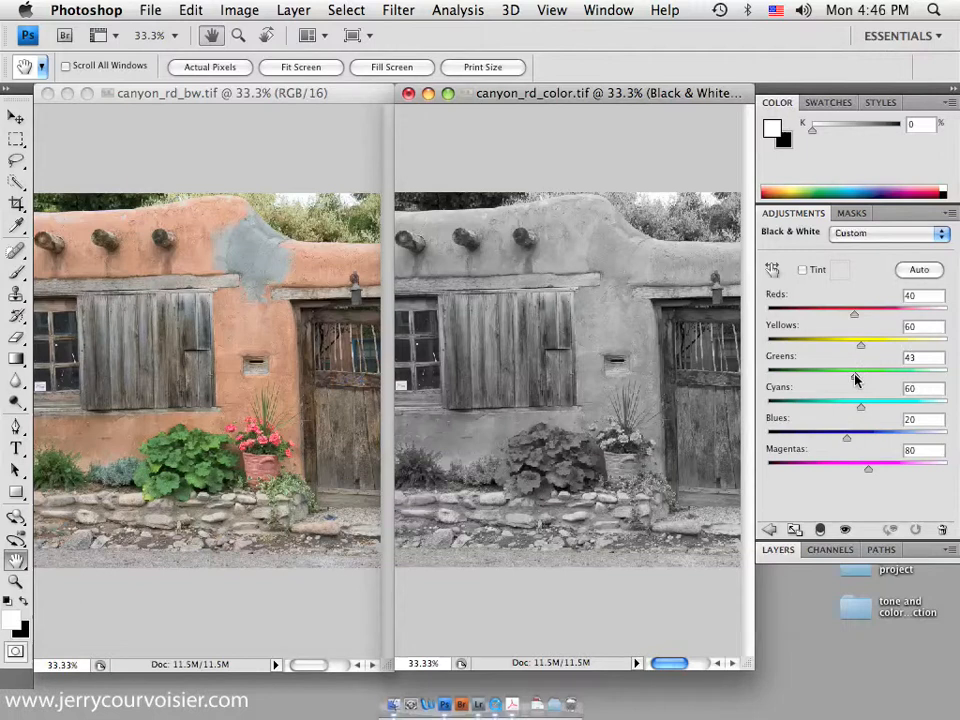
pyautogui.moveTo(860, 372); pyautogui.dragTo(904, 372)
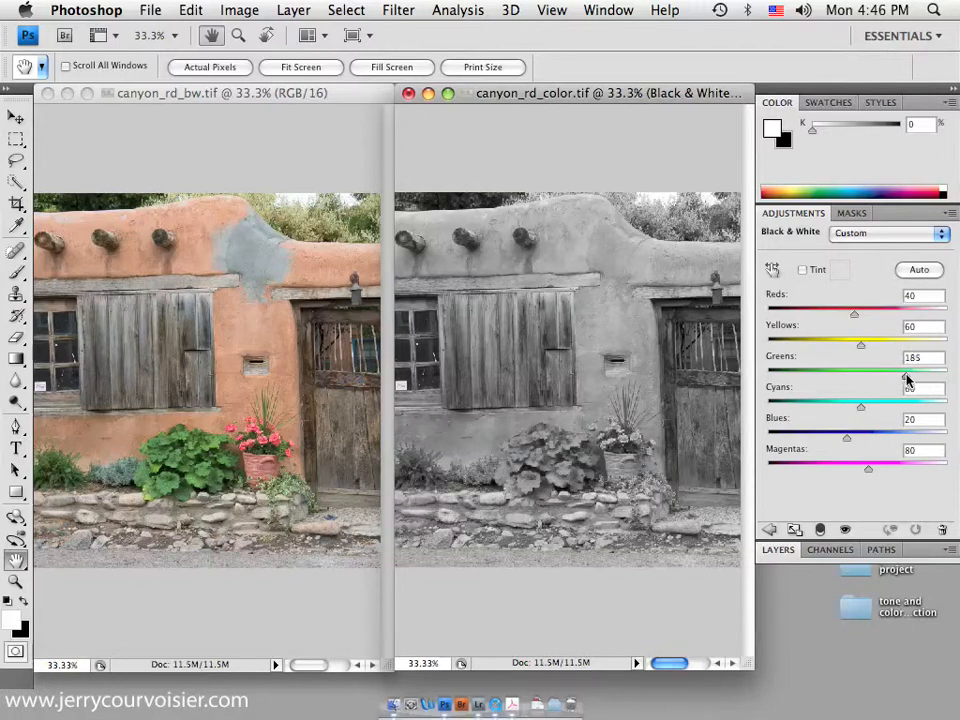
pyautogui.moveTo(904, 376); pyautogui.dragTo(880, 376)
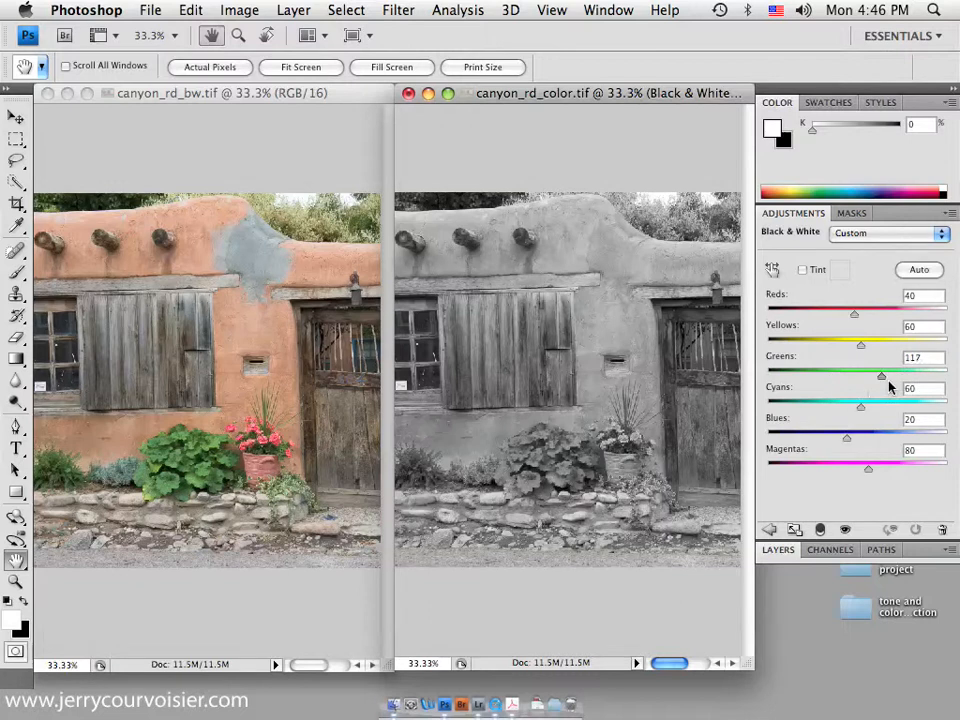
pyautogui.moveTo(880, 372); pyautogui.dragTo(896, 372)
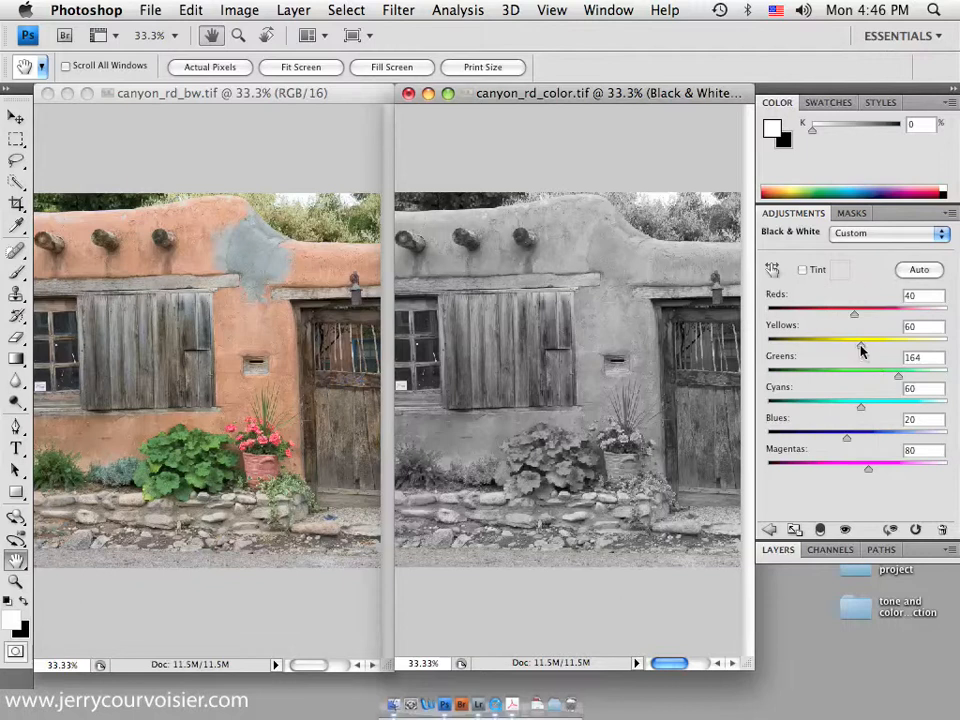
# - Darken the Yellows down to 2, pushing the wall tones almost to black
pyautogui.moveTo(856, 342); pyautogui.dragTo(852, 342)
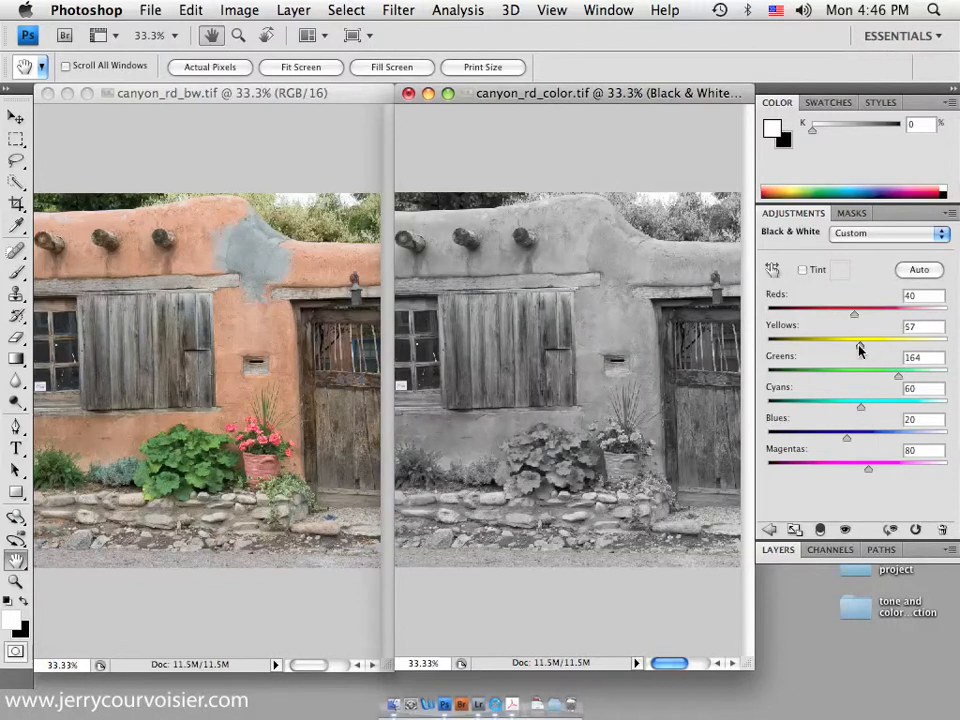
pyautogui.moveTo(856, 340); pyautogui.dragTo(848, 340)
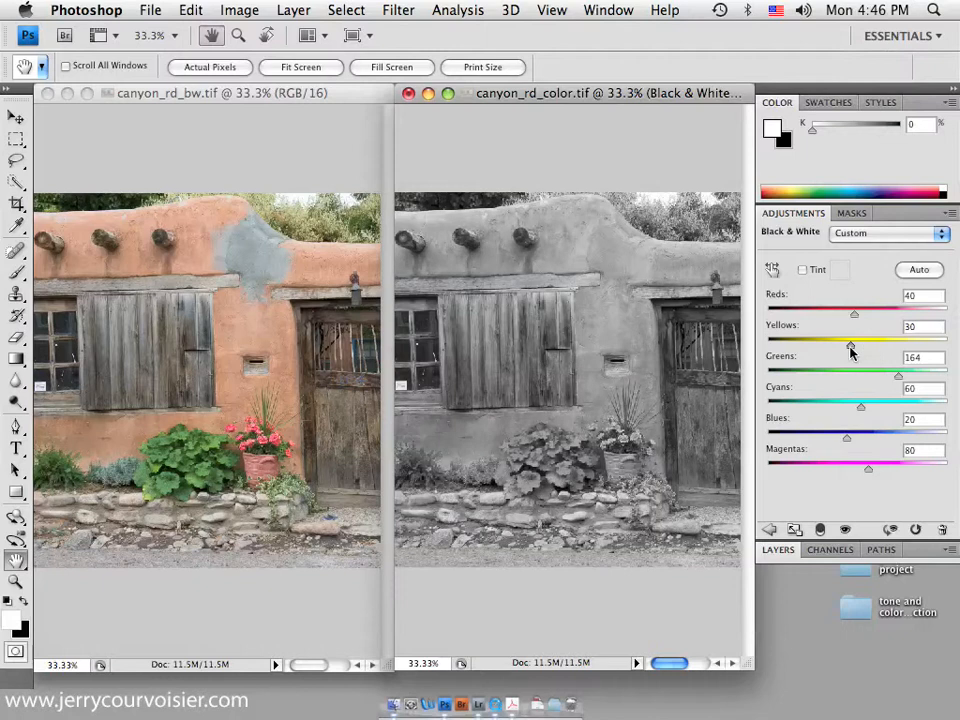
pyautogui.moveTo(854, 344); pyautogui.dragTo(838, 344)
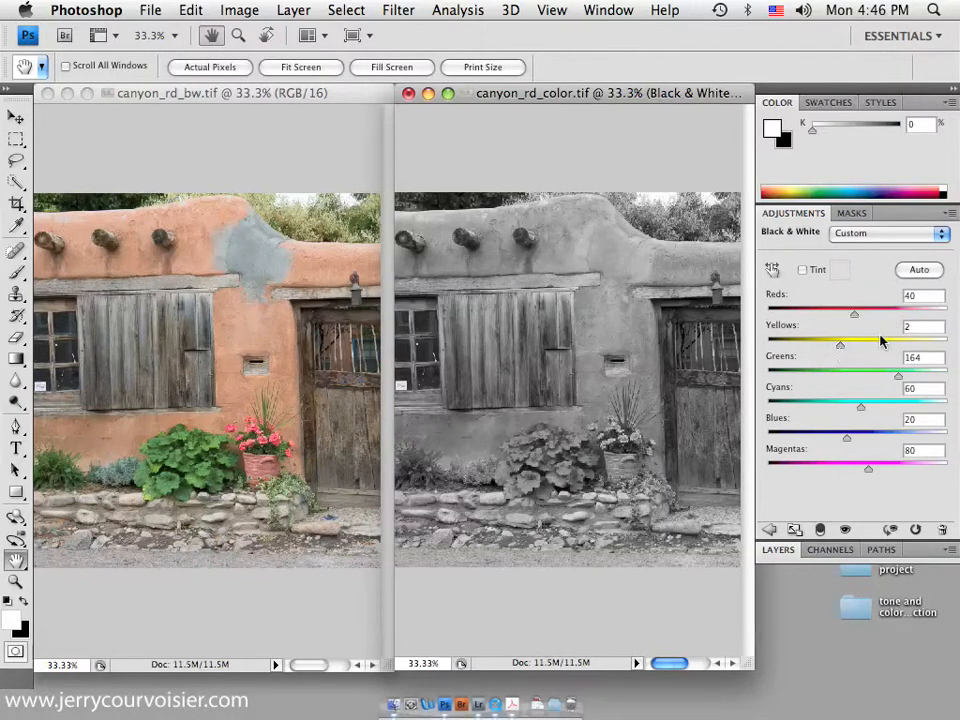
pyautogui.moveTo(854, 312); pyautogui.dragTo(896, 312)
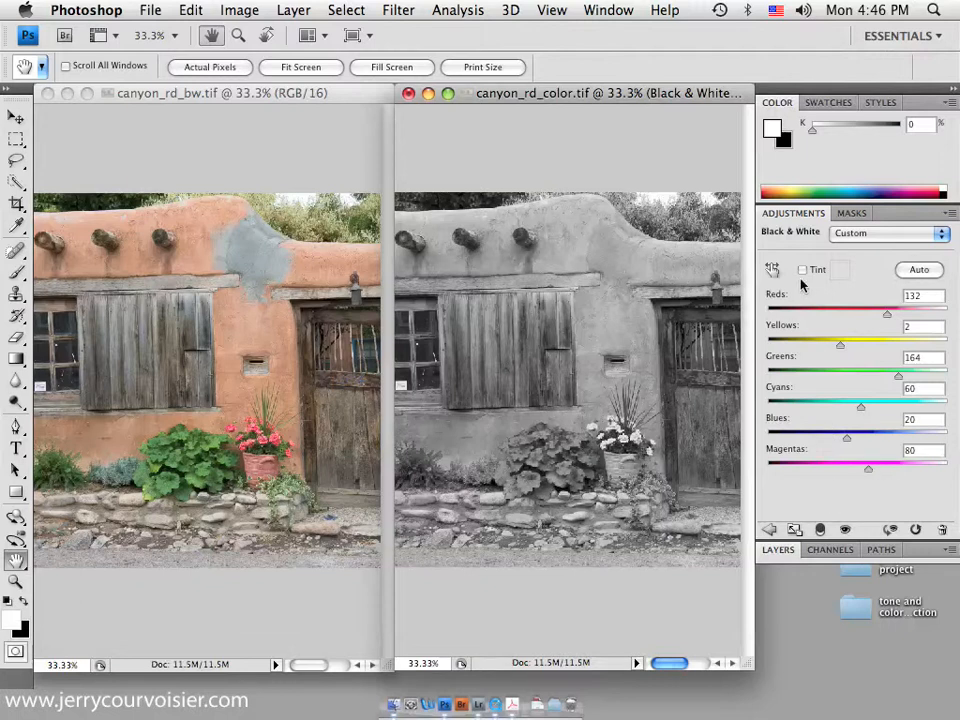
pyautogui.moveTo(648, 212)
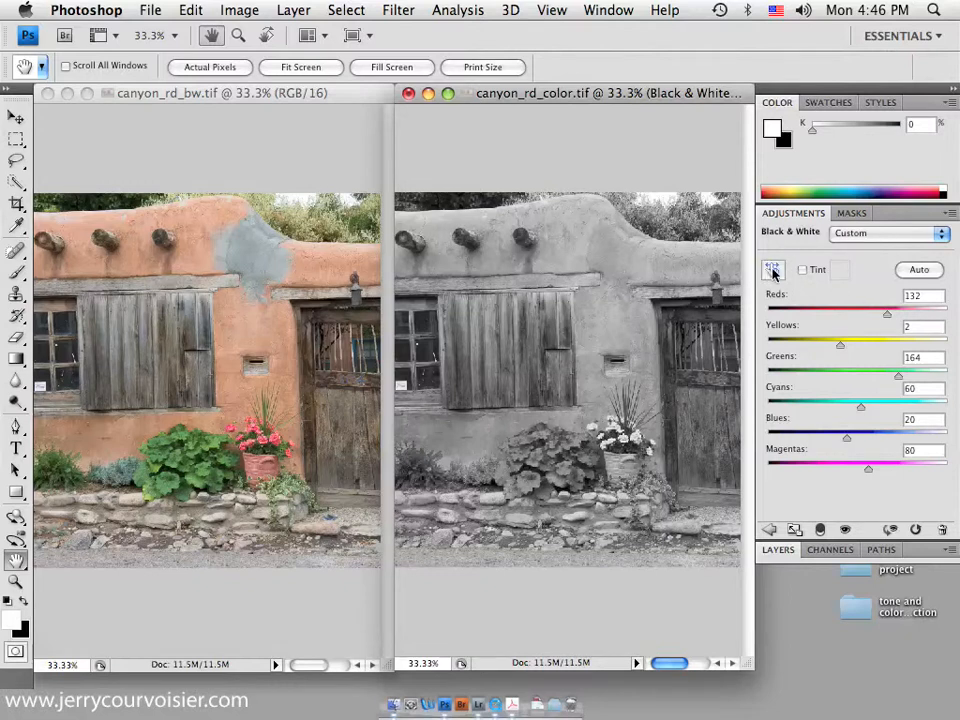
pyautogui.moveTo(772, 272)
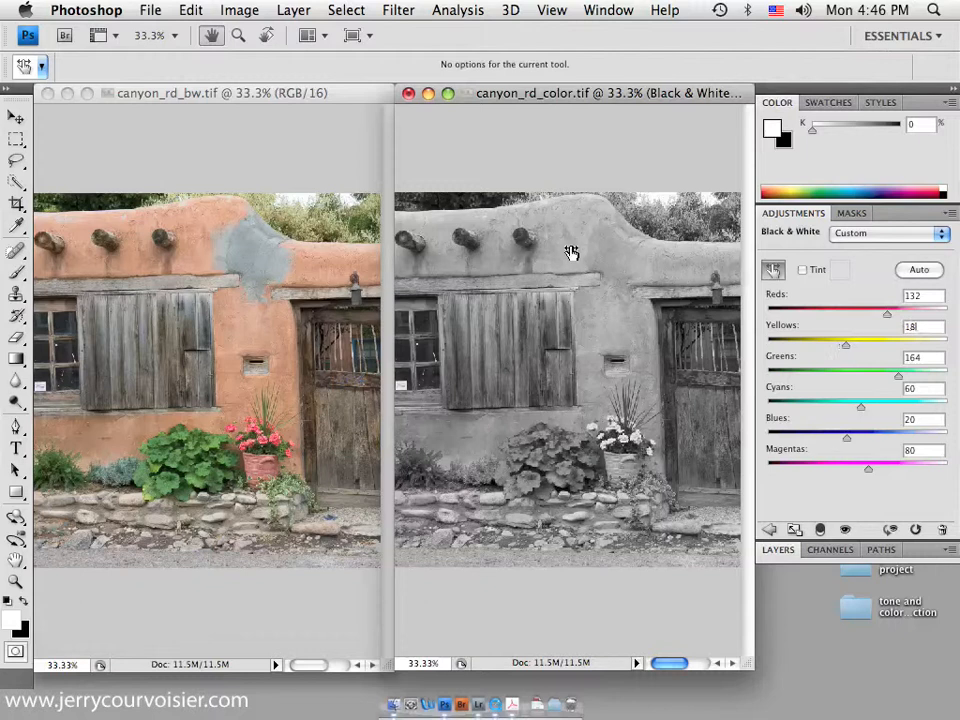
# - Drag on the adobe wall with the on-image tool to set Yellows to about 60
pyautogui.moveTo(844, 344); pyautogui.dragTo(870, 344)
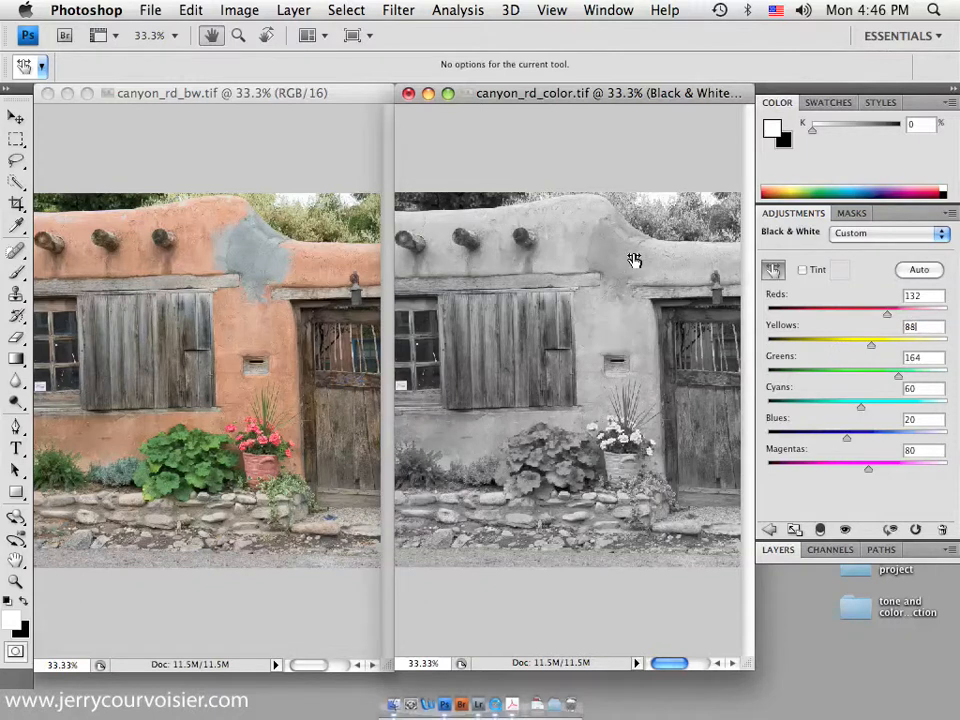
pyautogui.moveTo(870, 342); pyautogui.dragTo(840, 342)
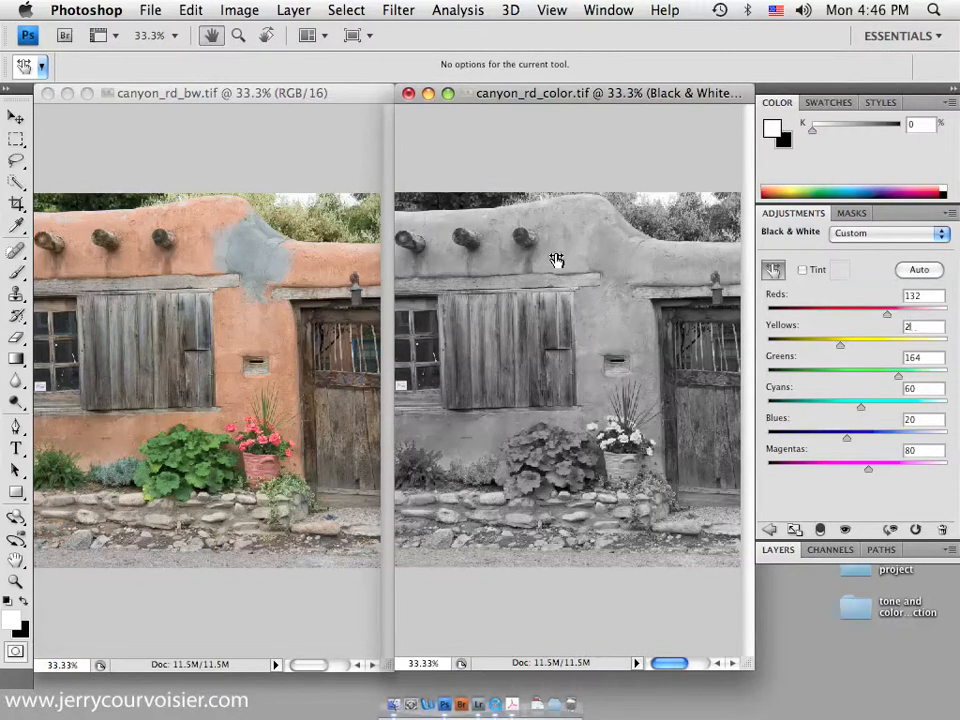
pyautogui.moveTo(840, 344); pyautogui.dragTo(856, 344)
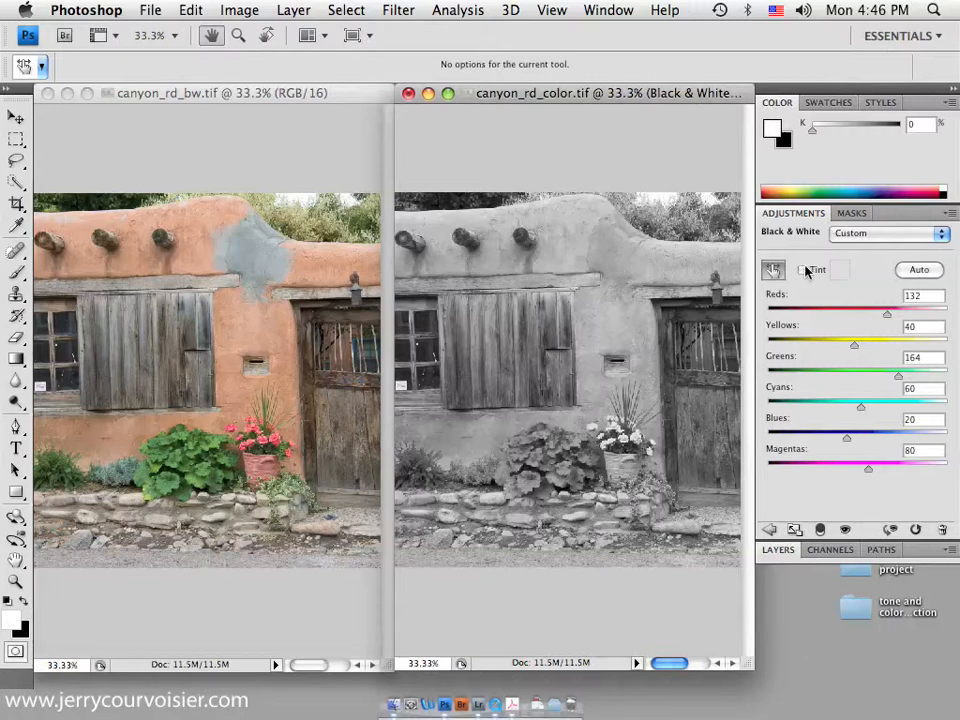
# - Enable Tint on the Black & White adjustment and bring up the tint colour picker
pyautogui.click(800, 270)
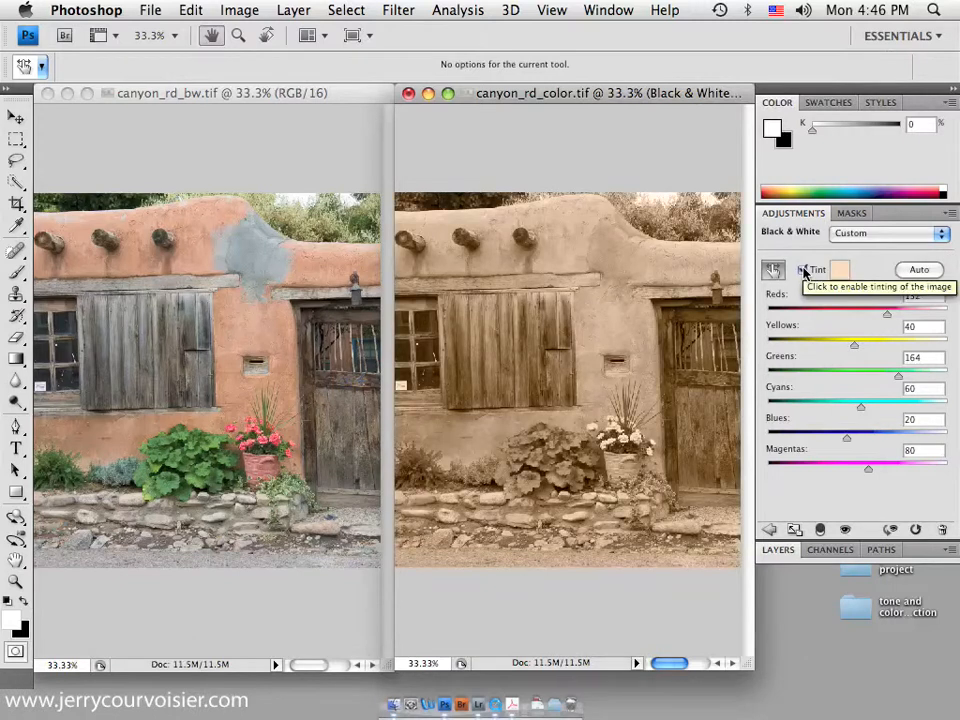
pyautogui.click(802, 270)
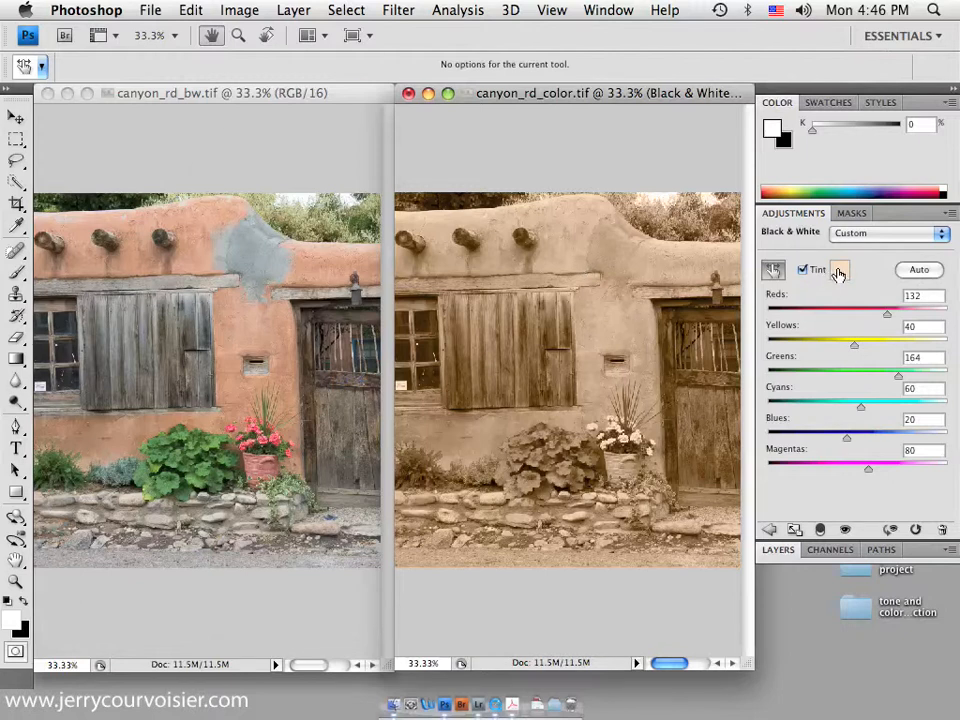
pyautogui.click(840, 268)
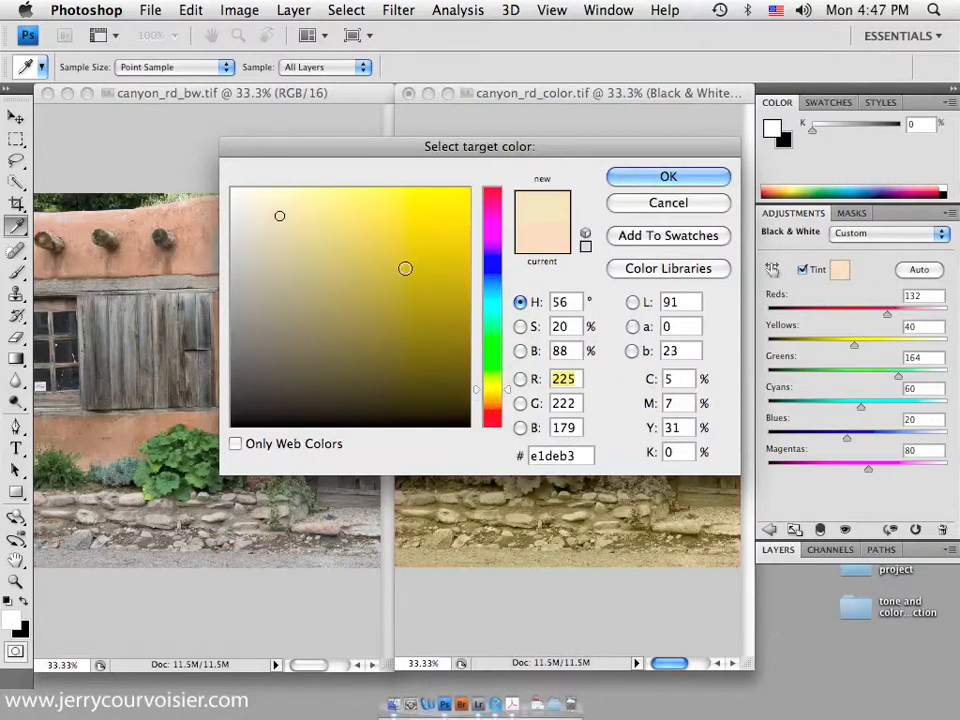
# - Choose the muted brown #605e42 as the tint colour and confirm it
pyautogui.click(304, 338)
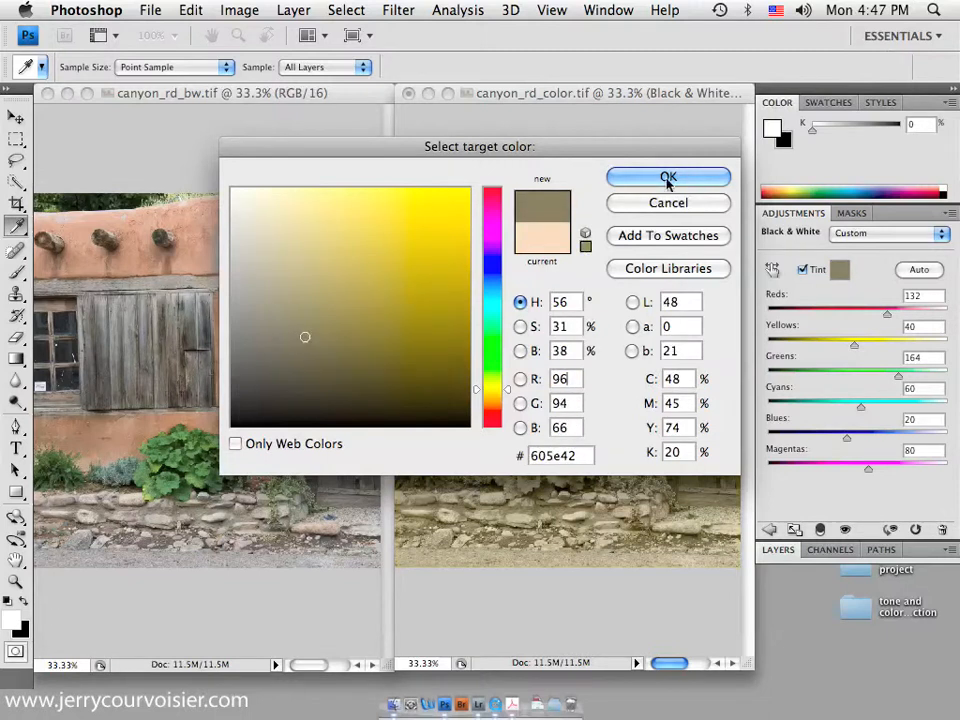
pyautogui.click(668, 176)
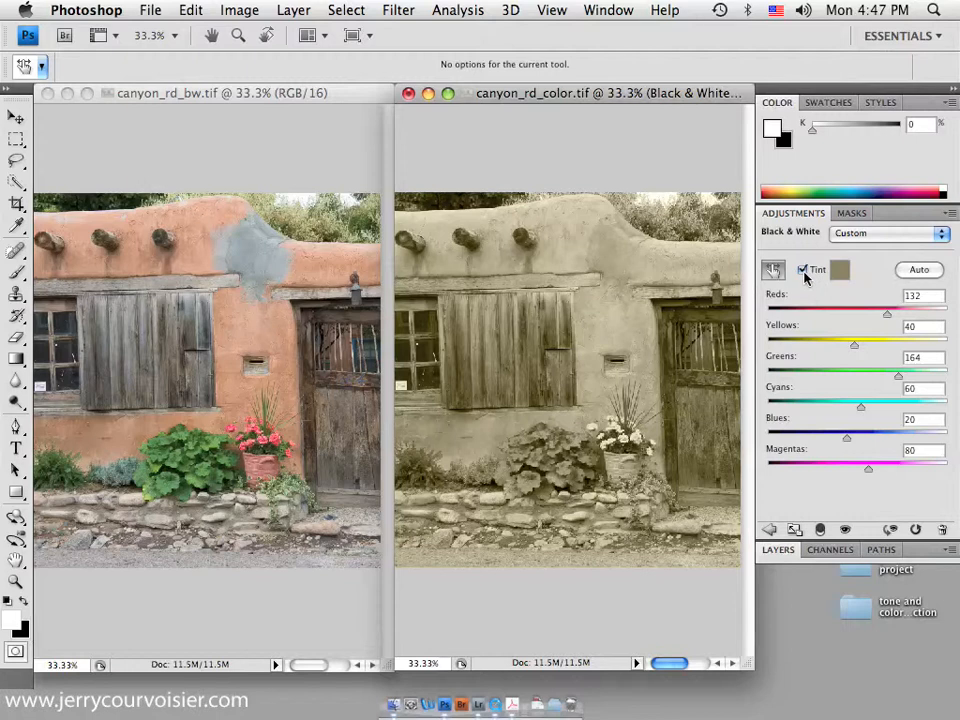
# - Switch the tint off and show the list of Black & White presets
pyautogui.click(802, 270)
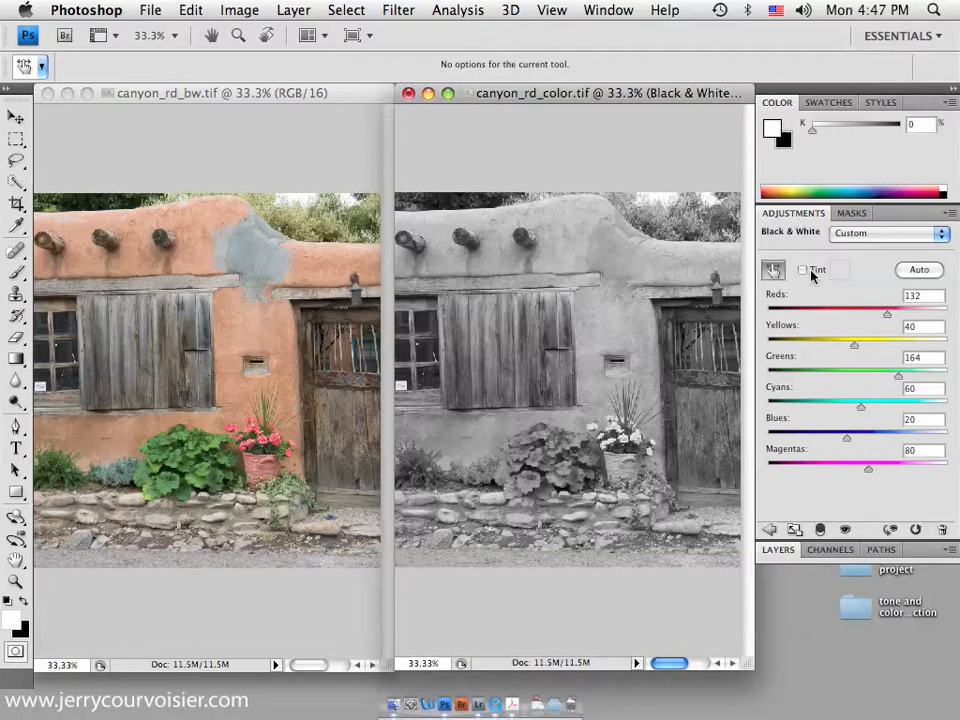
pyautogui.moveTo(856, 278)
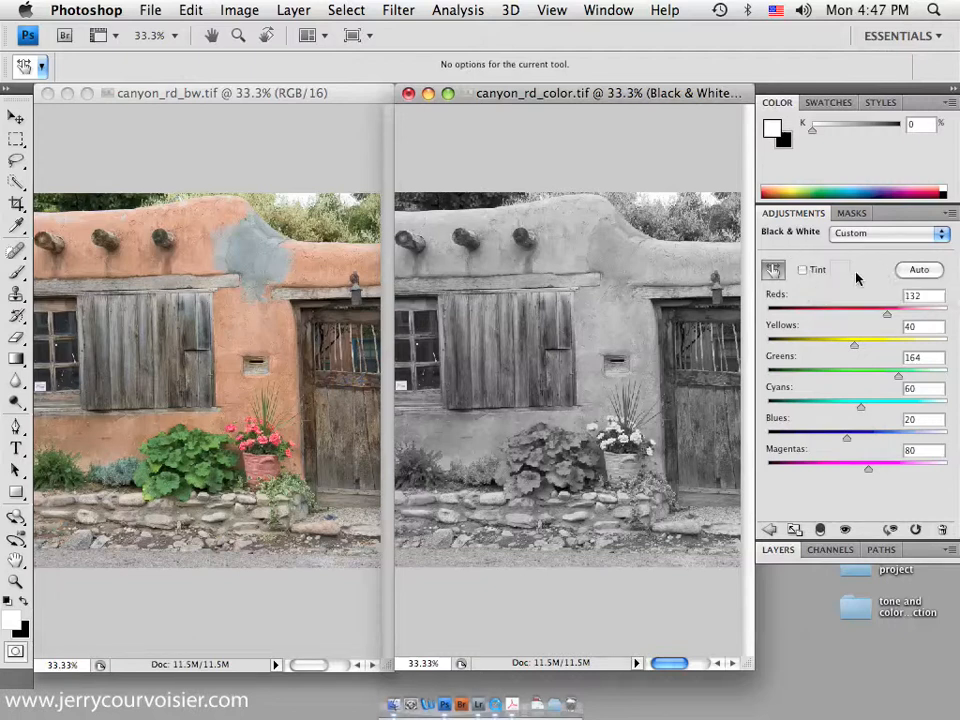
pyautogui.moveTo(816, 424)
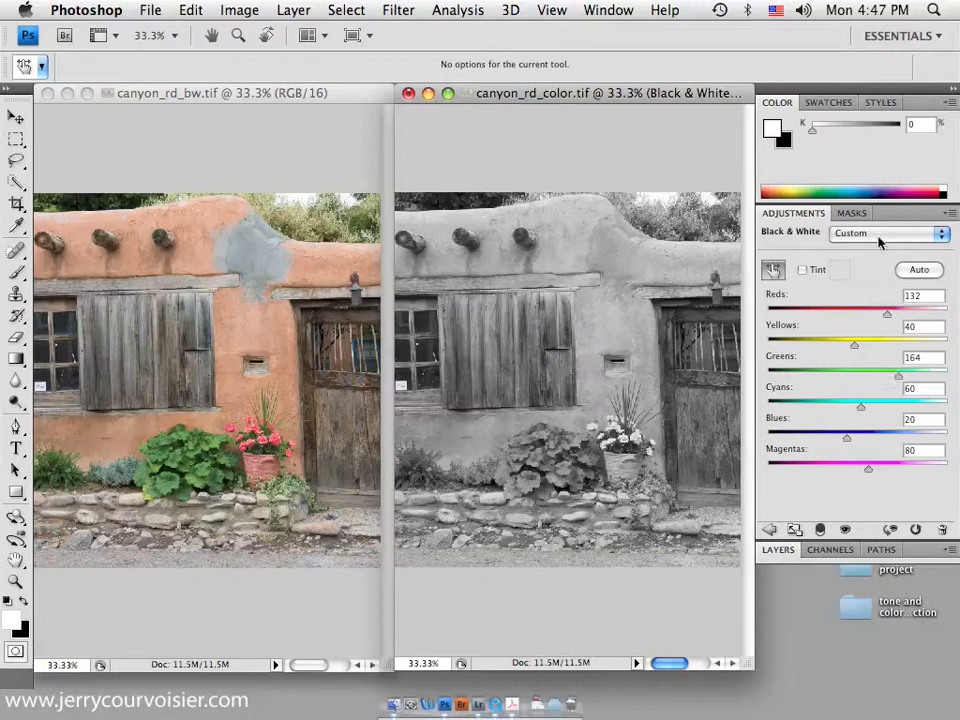
pyautogui.click(888, 232)
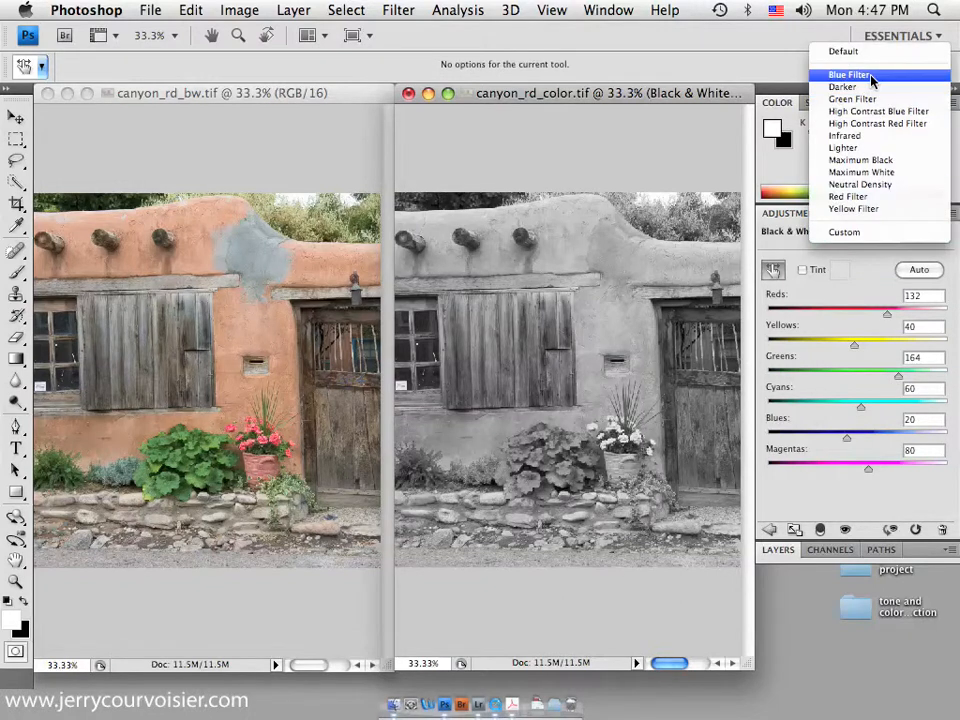